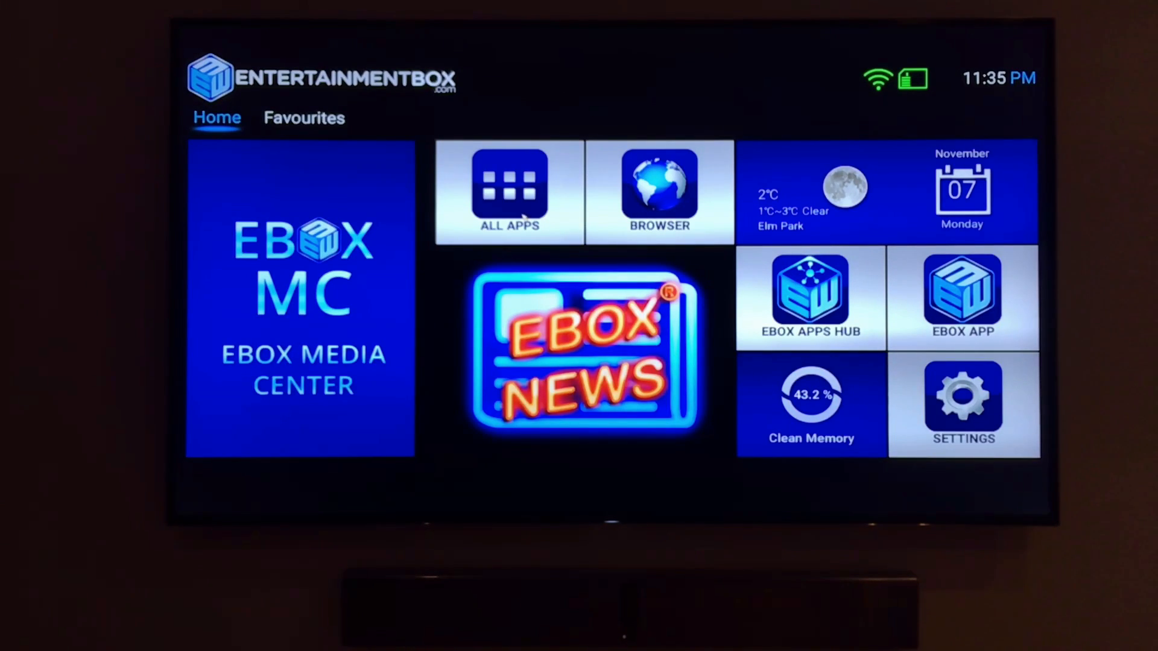
# Open ALL APPS and browse the app grid through to its final entries
pyautogui.click(509, 189)
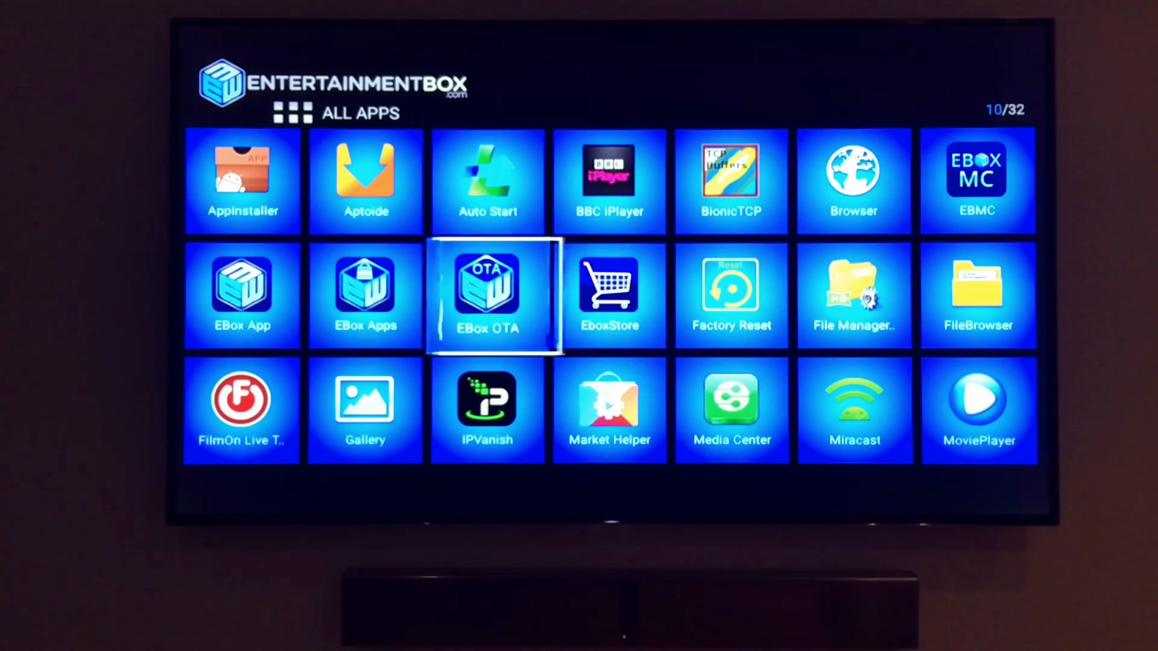
pyautogui.press('Left')
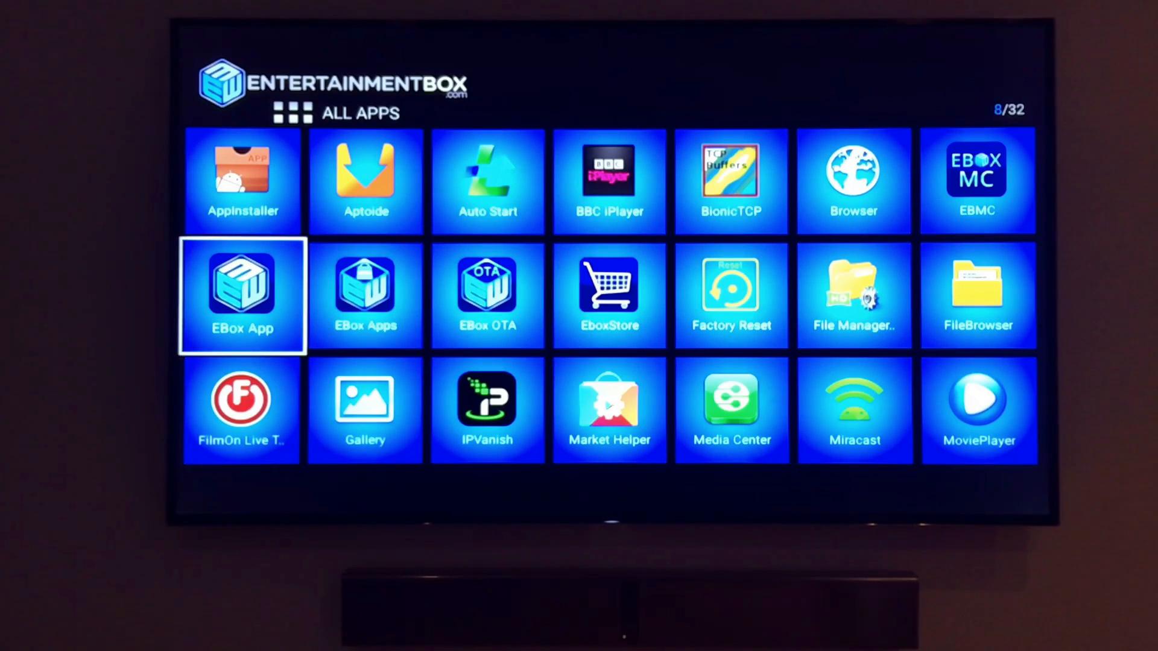
pyautogui.press('right')
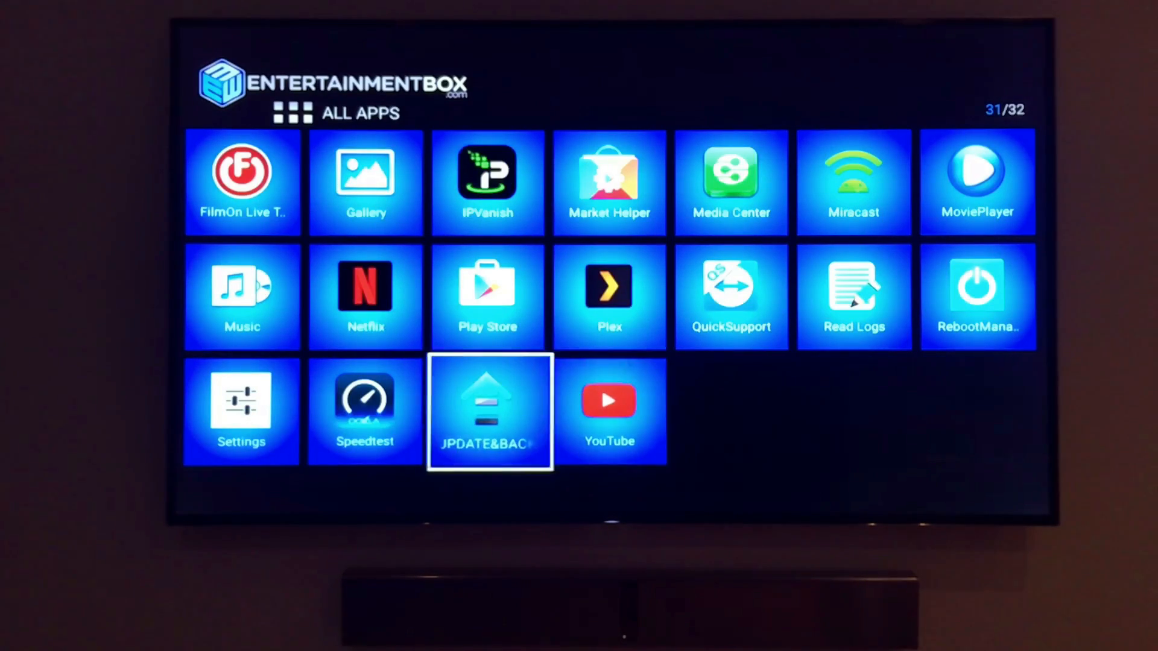
pyautogui.press('left')
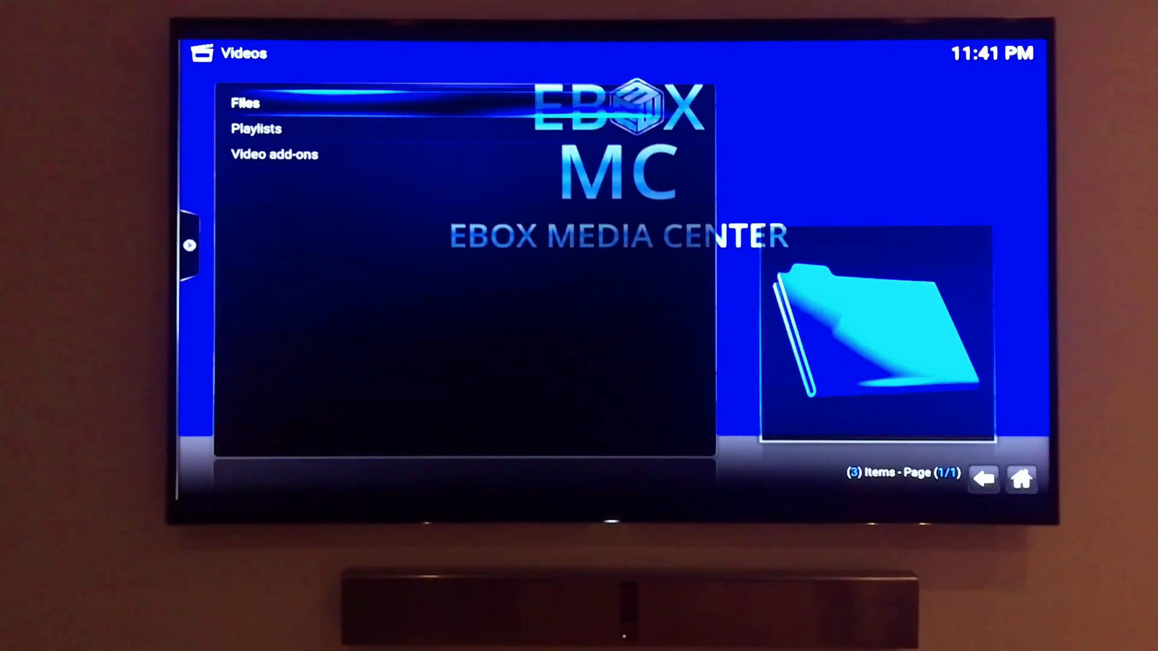
# Go back from the Videos section to the EBOX Media Center home menu
pyautogui.click(246, 103)
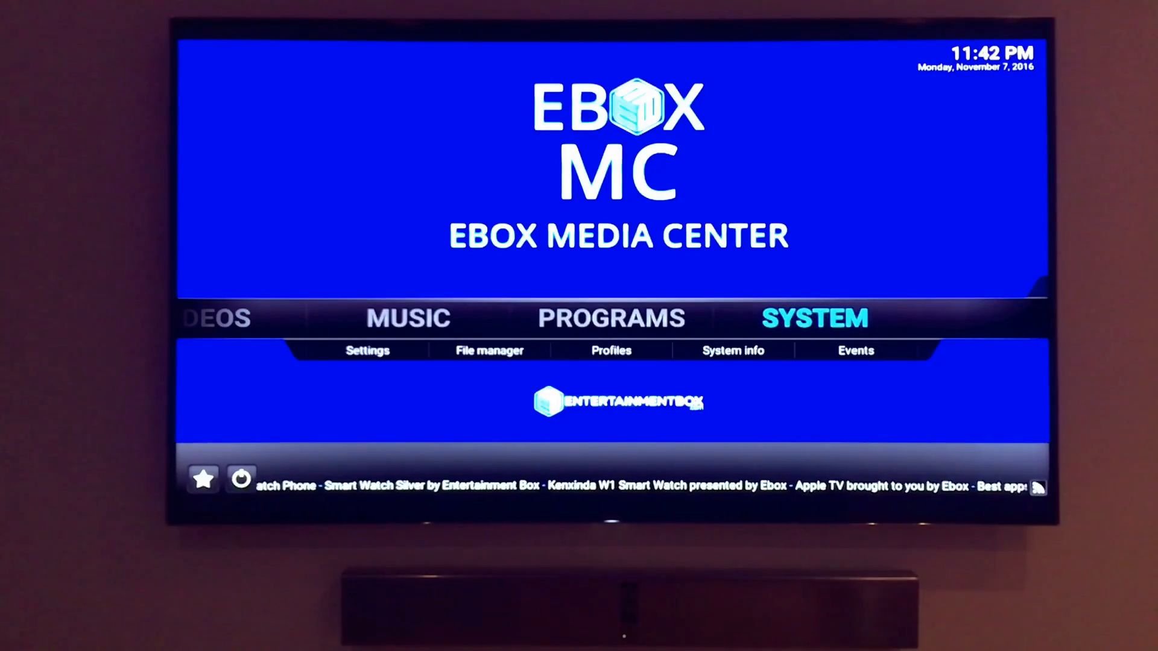
pyautogui.click(367, 350)
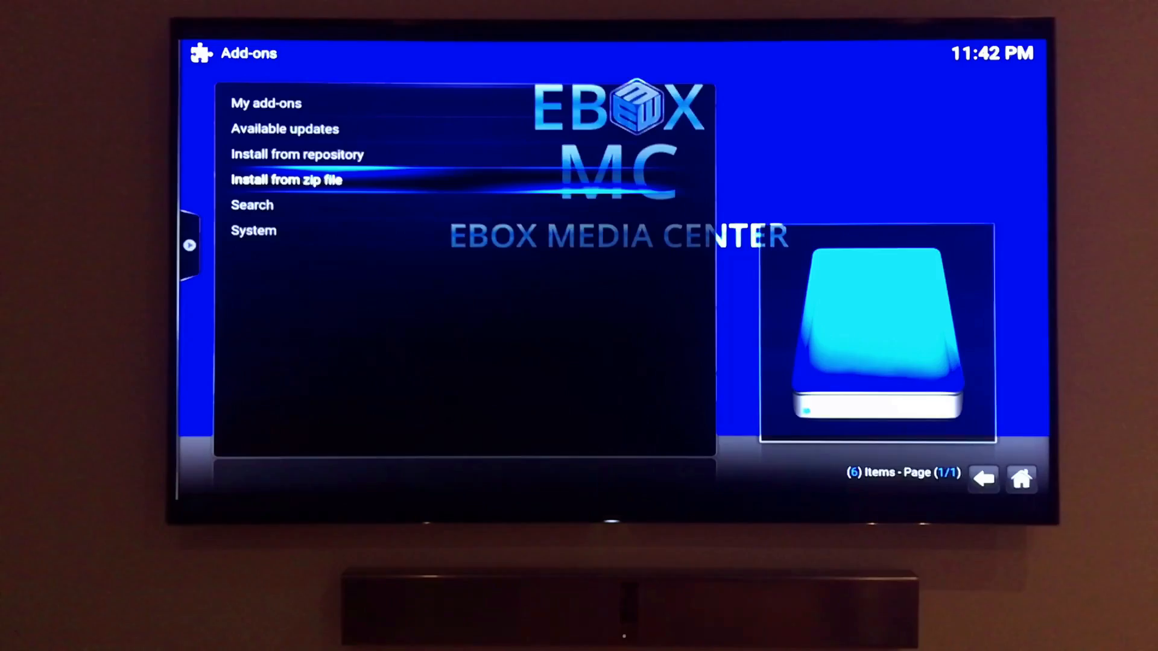
pyautogui.click(287, 179)
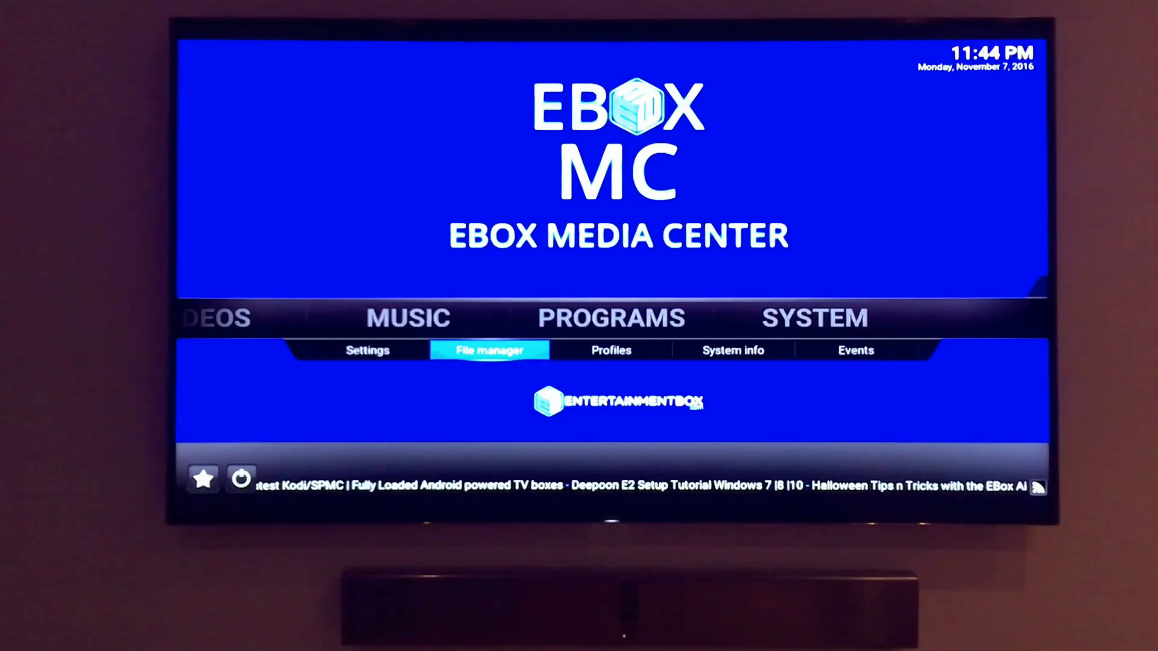
pyautogui.click(488, 350)
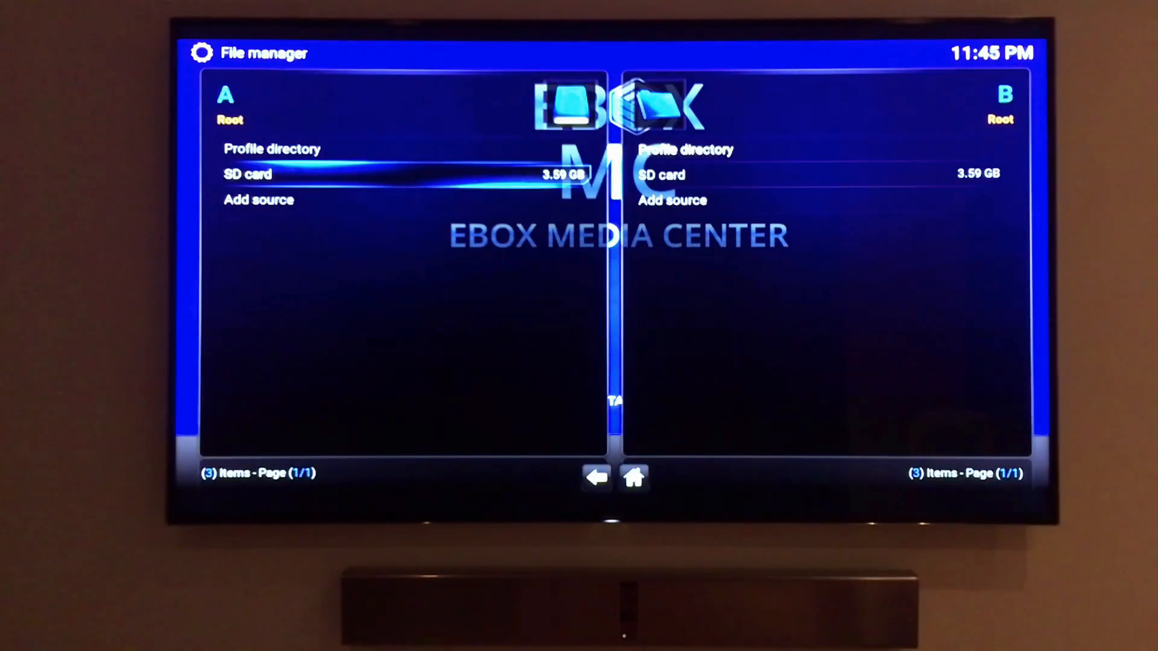
pyautogui.click(258, 200)
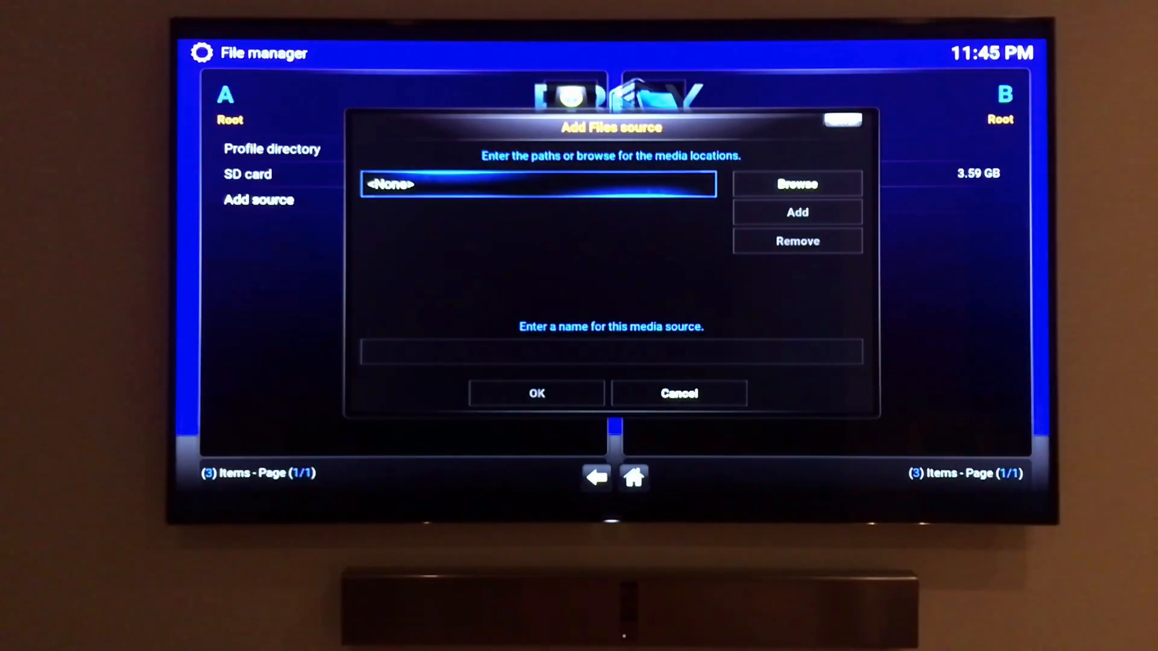
pyautogui.click(537, 184)
pyautogui.write('http://')
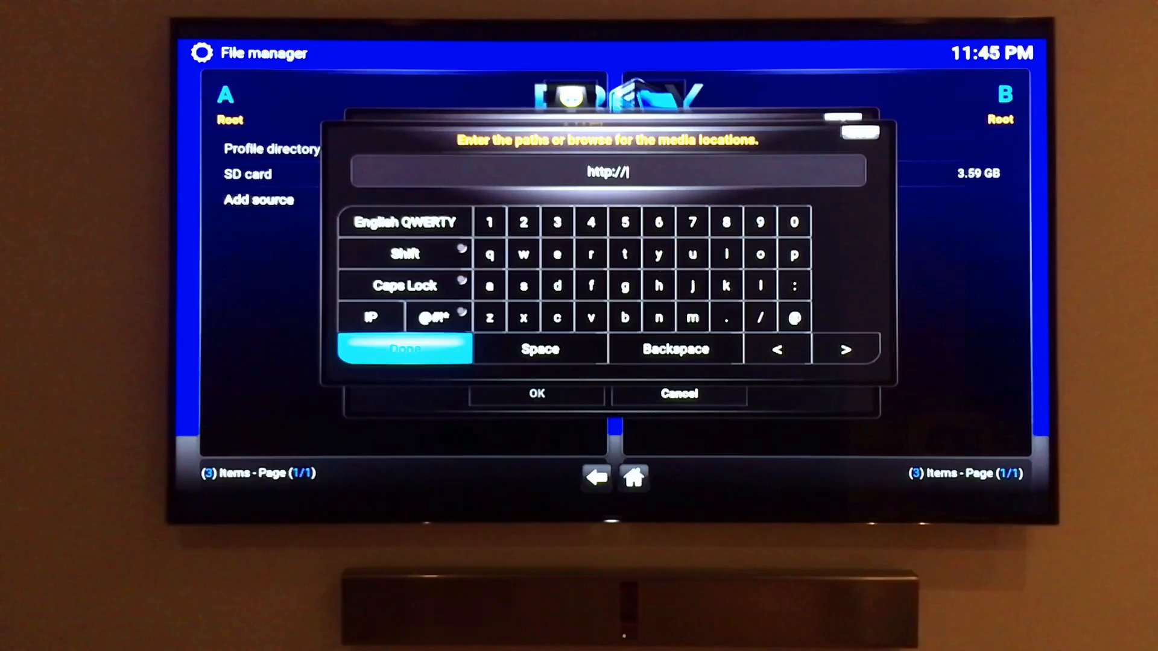
pyautogui.click(675, 349)
pyautogui.write('xunitytalk.me/x')
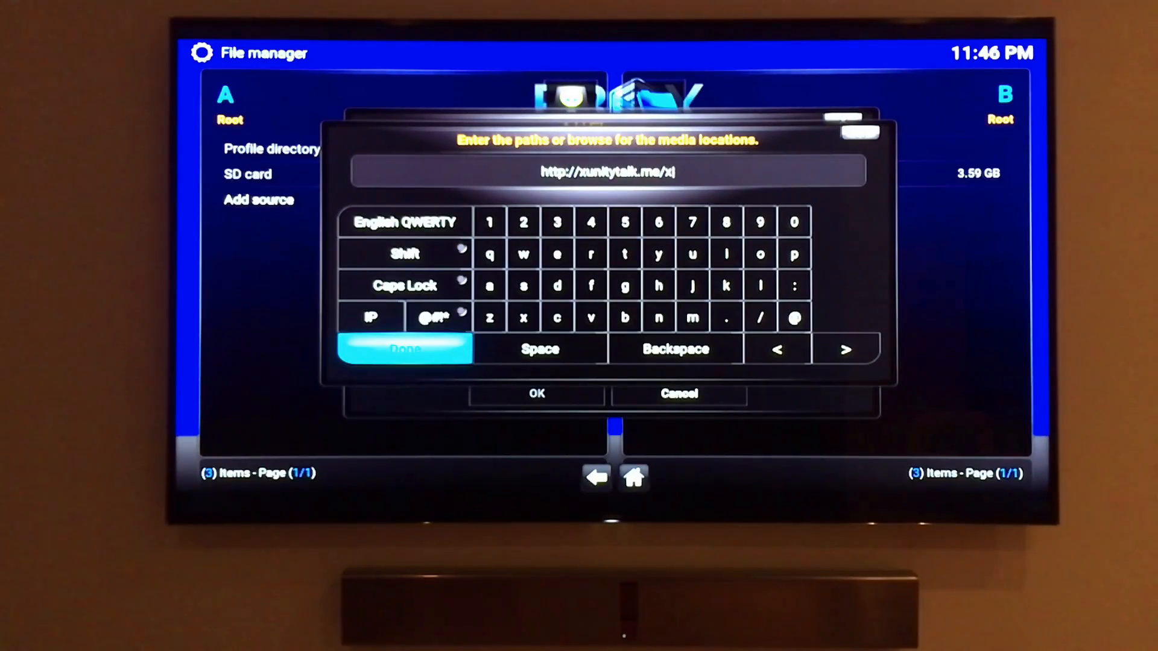
pyautogui.click(405, 348)
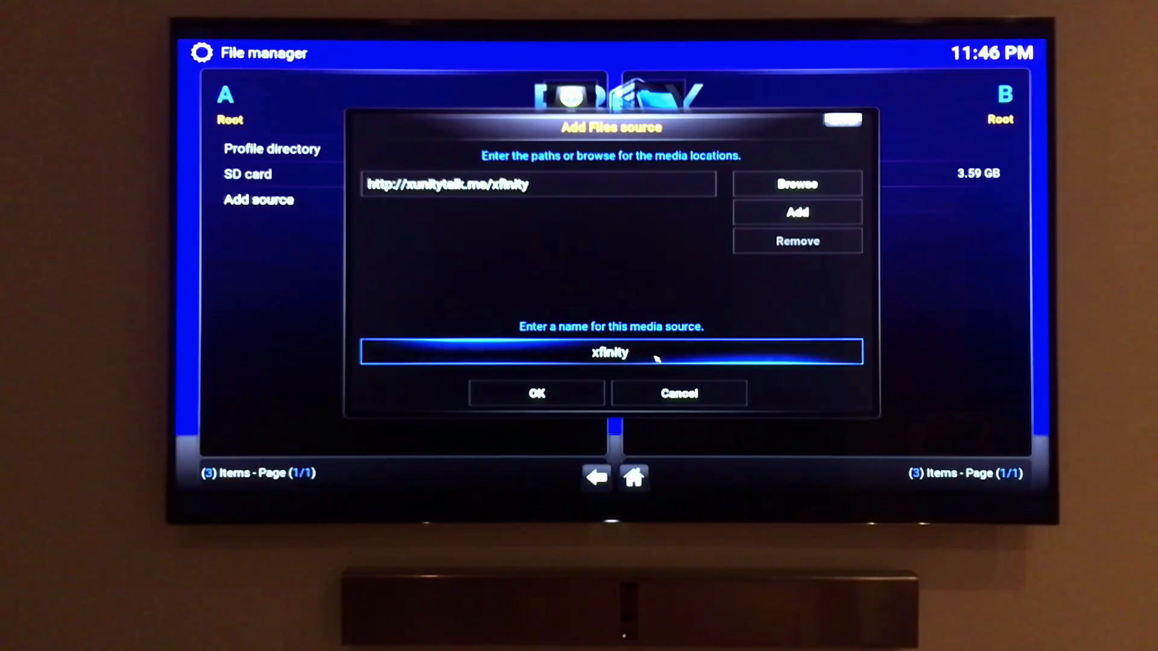
pyautogui.click(535, 394)
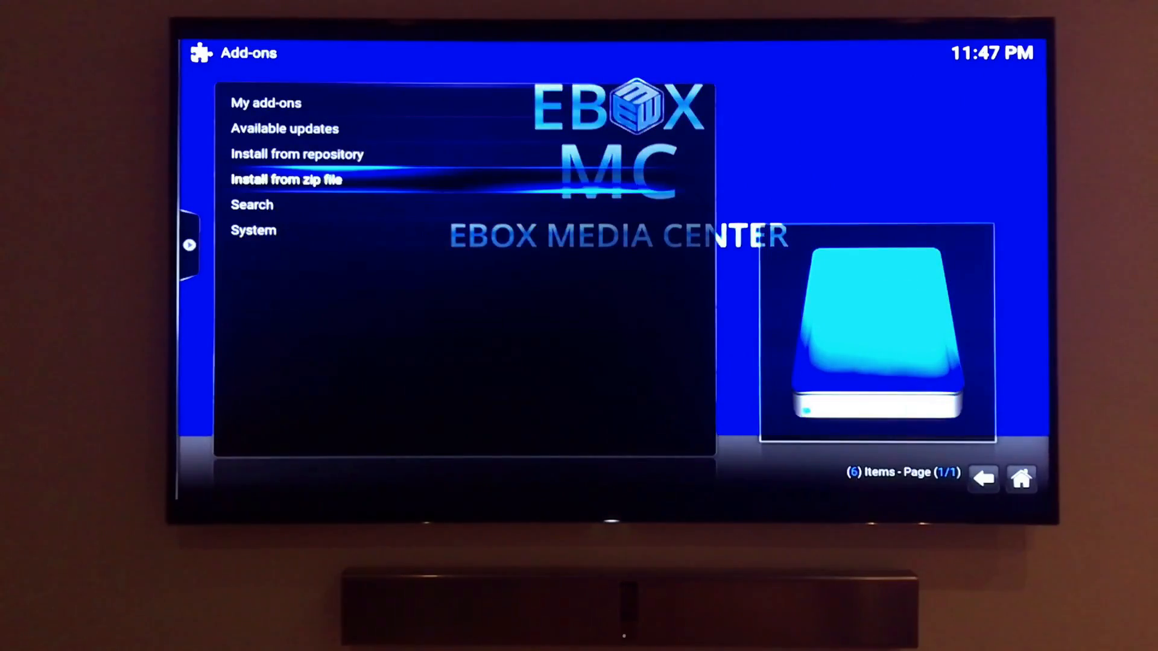
# Install the XunityTalk Repository from zip and open its Video add-ons
pyautogui.click(286, 179)
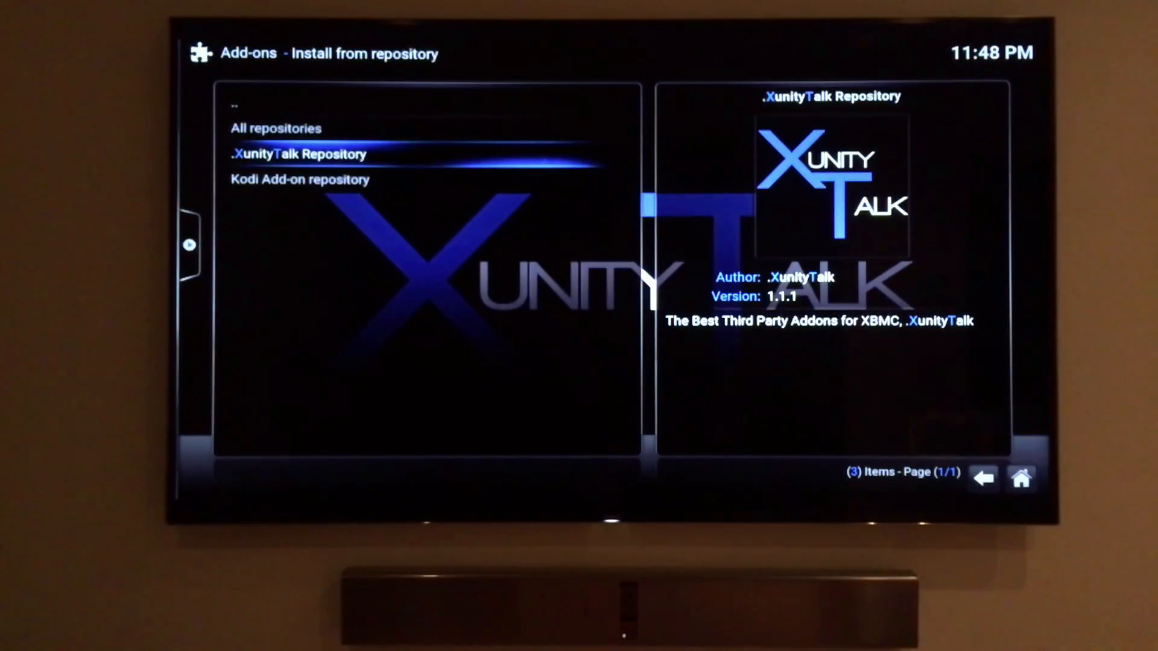
pyautogui.click(294, 154)
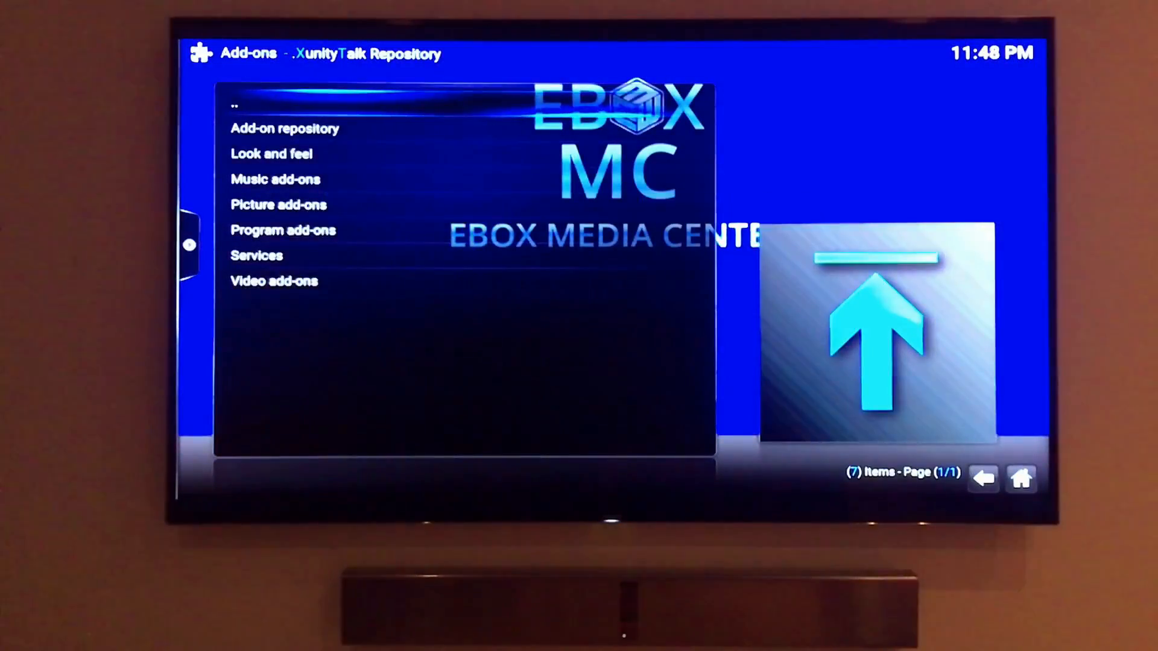
pyautogui.click(274, 281)
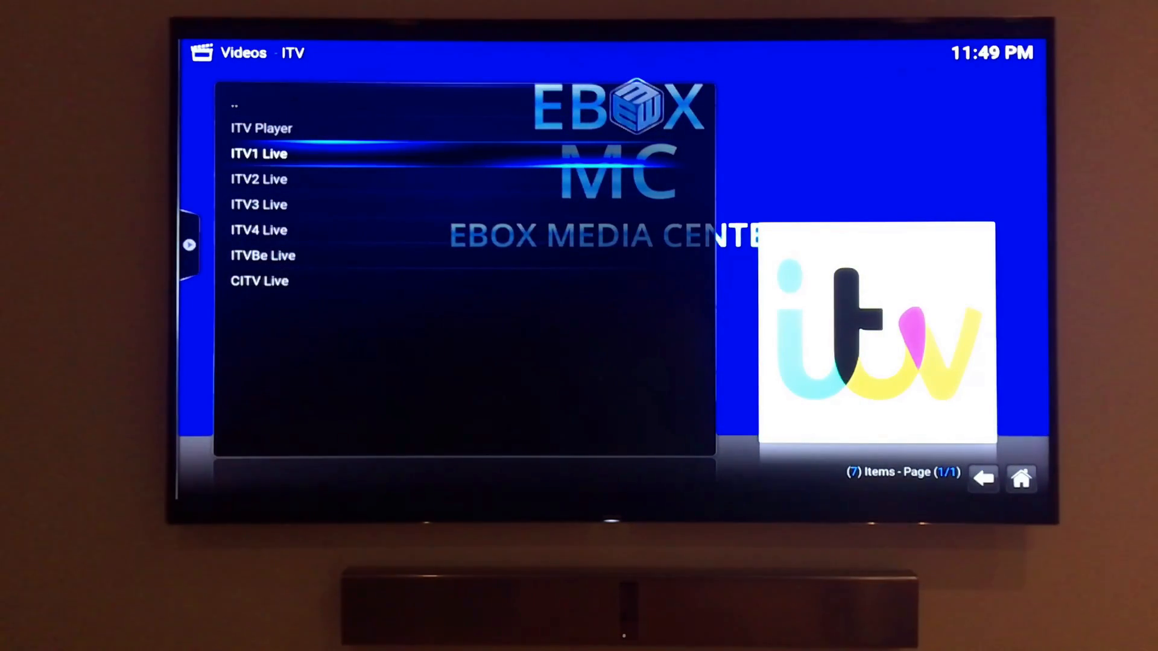
# Leave the ITV add-on for the media center home menu, then exit EBOX MC
pyautogui.click(259, 154)
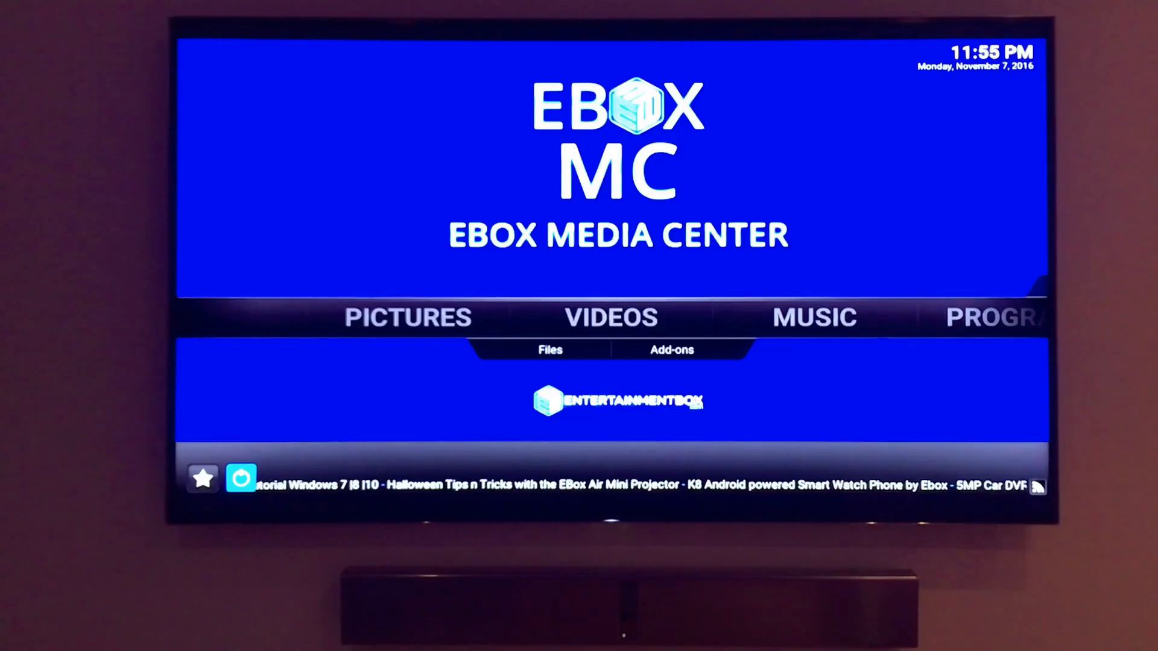
pyautogui.click(239, 478)
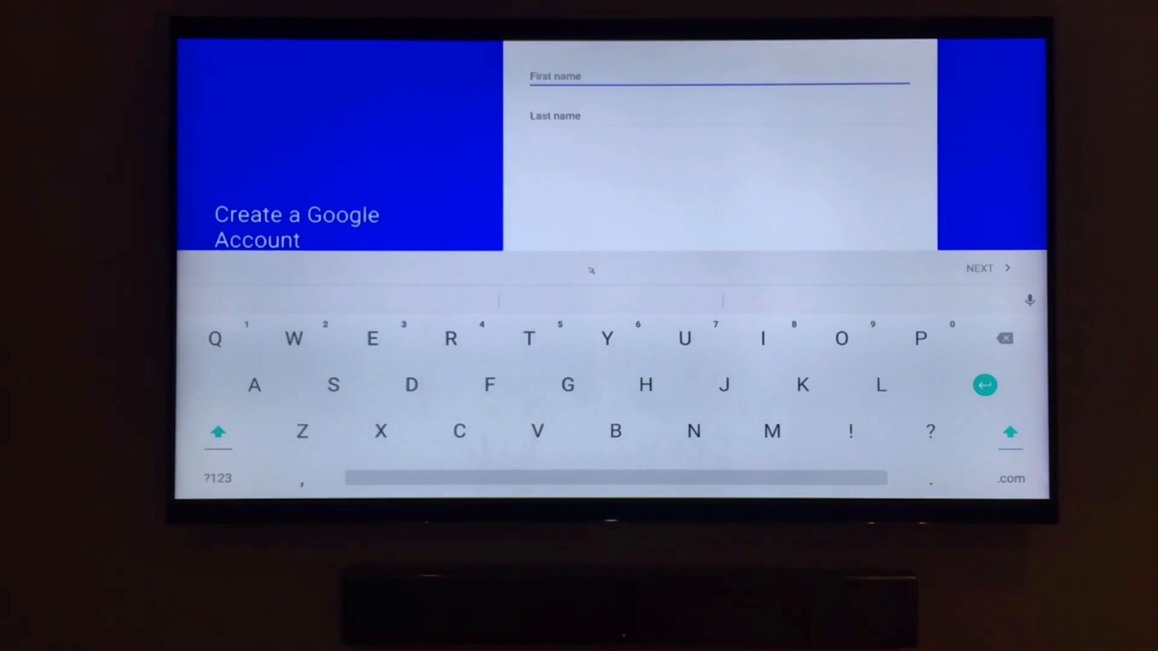
# Enter 'regrthb' and 'james' as the account names and skip adding a phone number
pyautogui.write('regrthb')
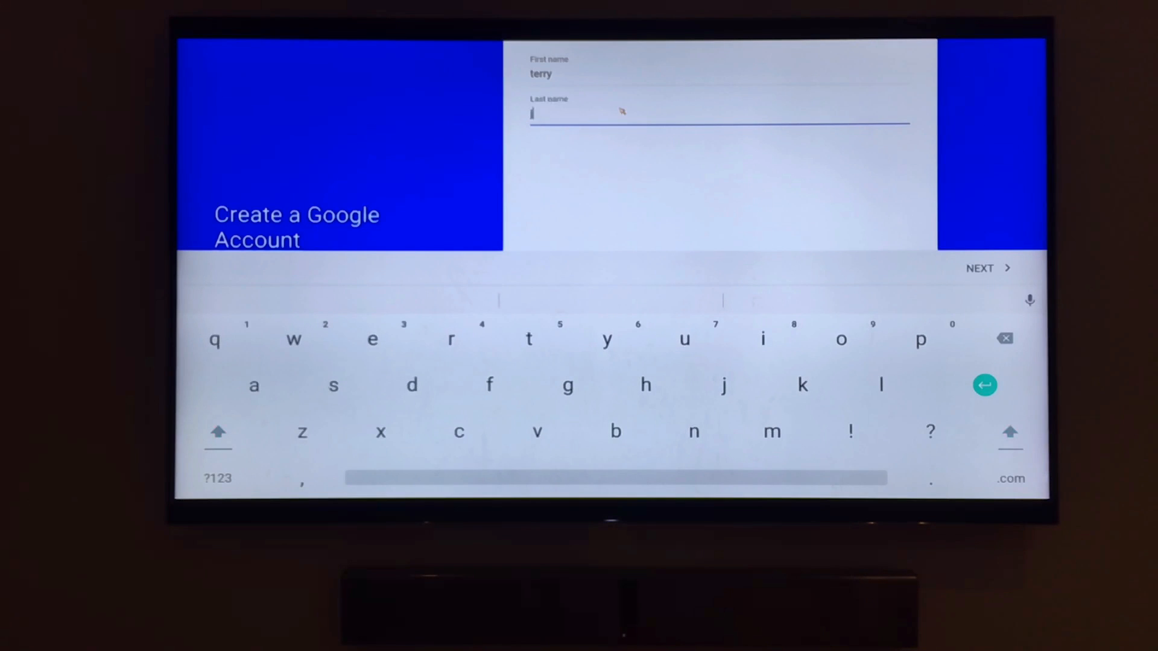
pyautogui.write('james')
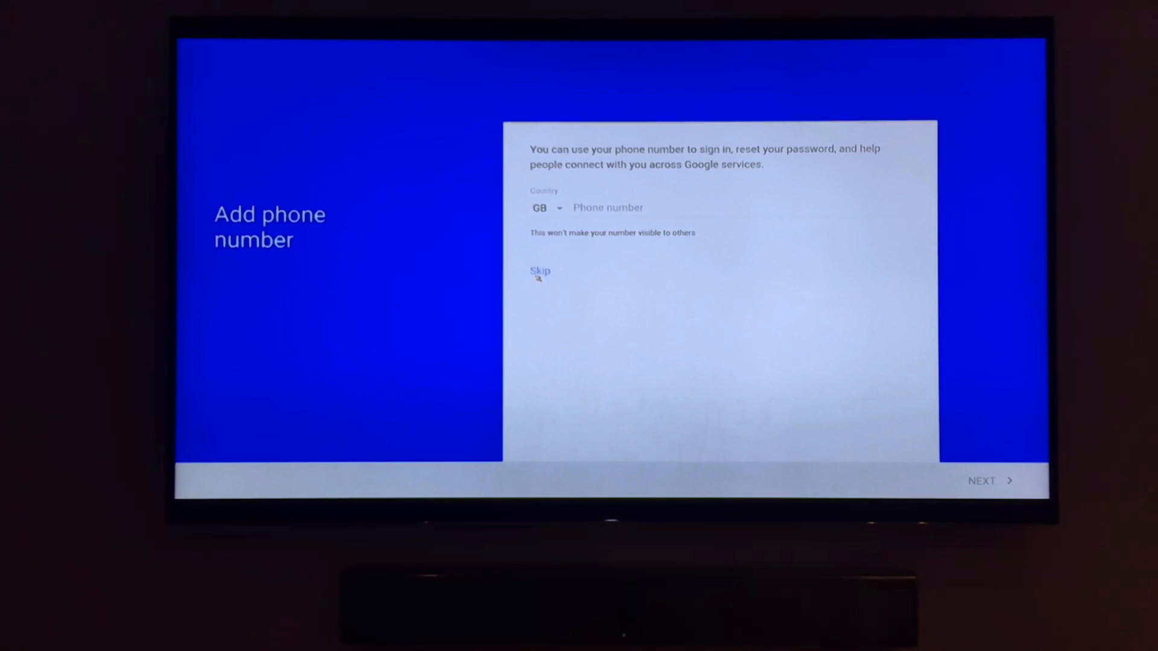
pyautogui.click(539, 272)
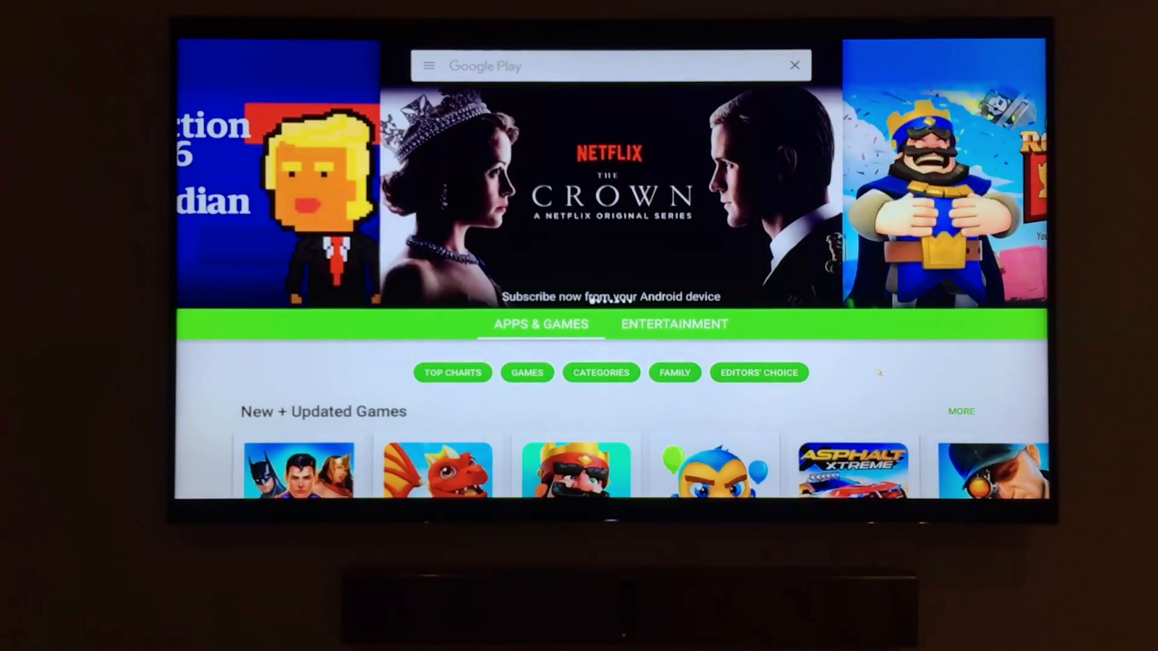
# Search Play for tv, view the BBC iPlayer listing, and return to the results
pyautogui.click(609, 66)
pyautogui.write('tv')
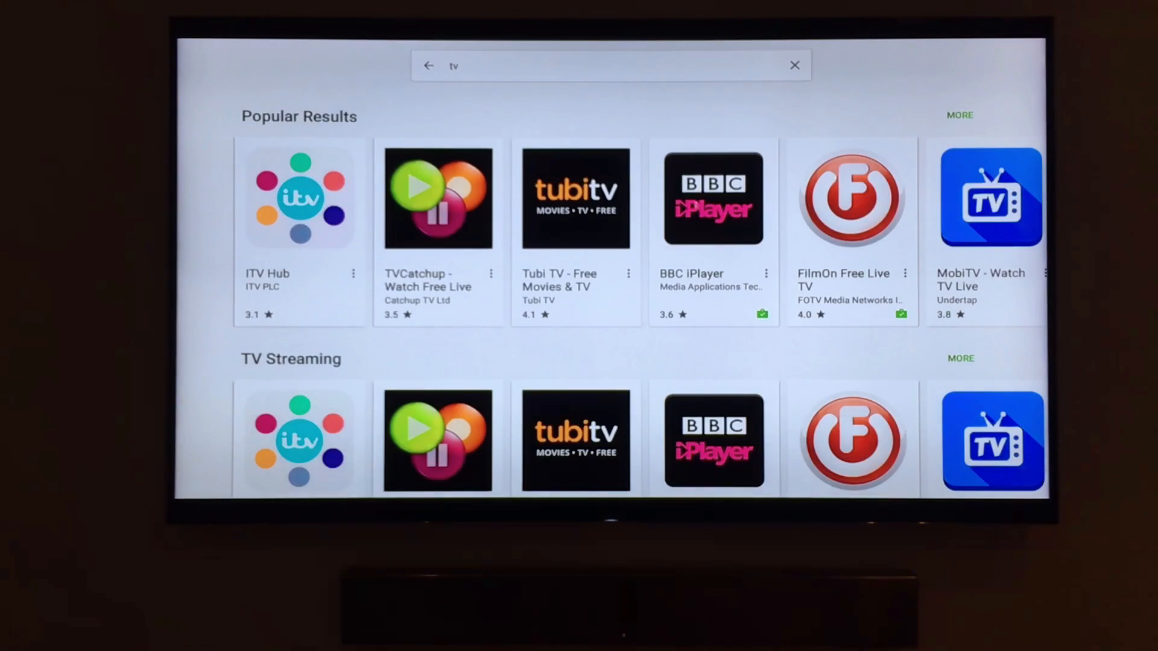
pyautogui.click(713, 199)
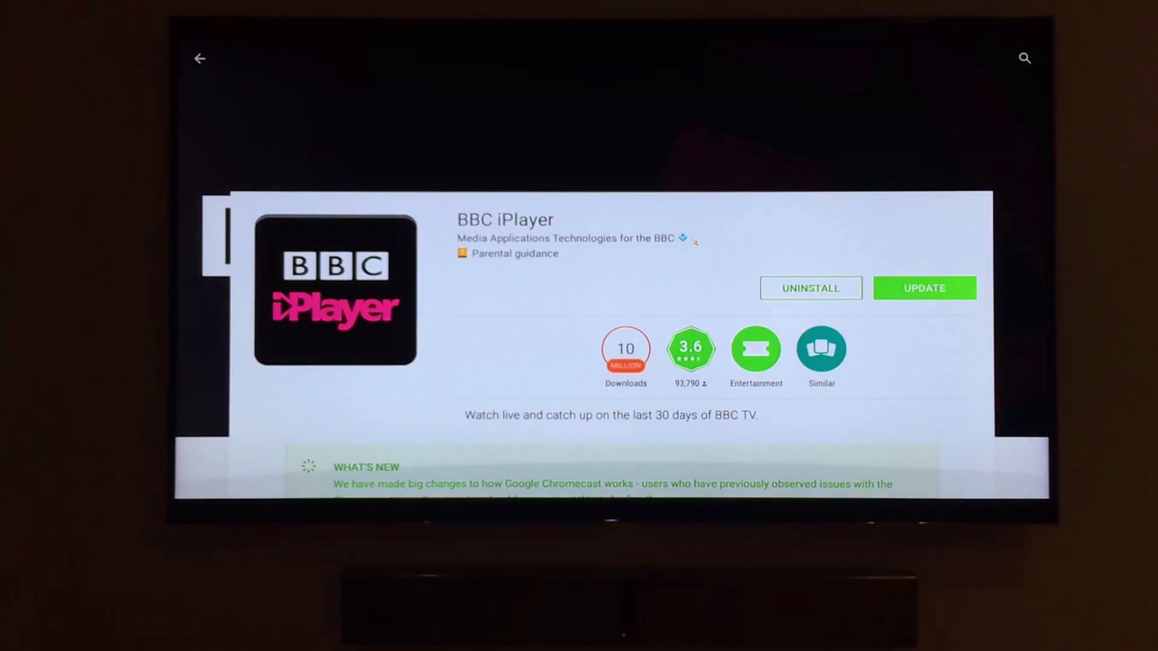
pyautogui.click(925, 288)
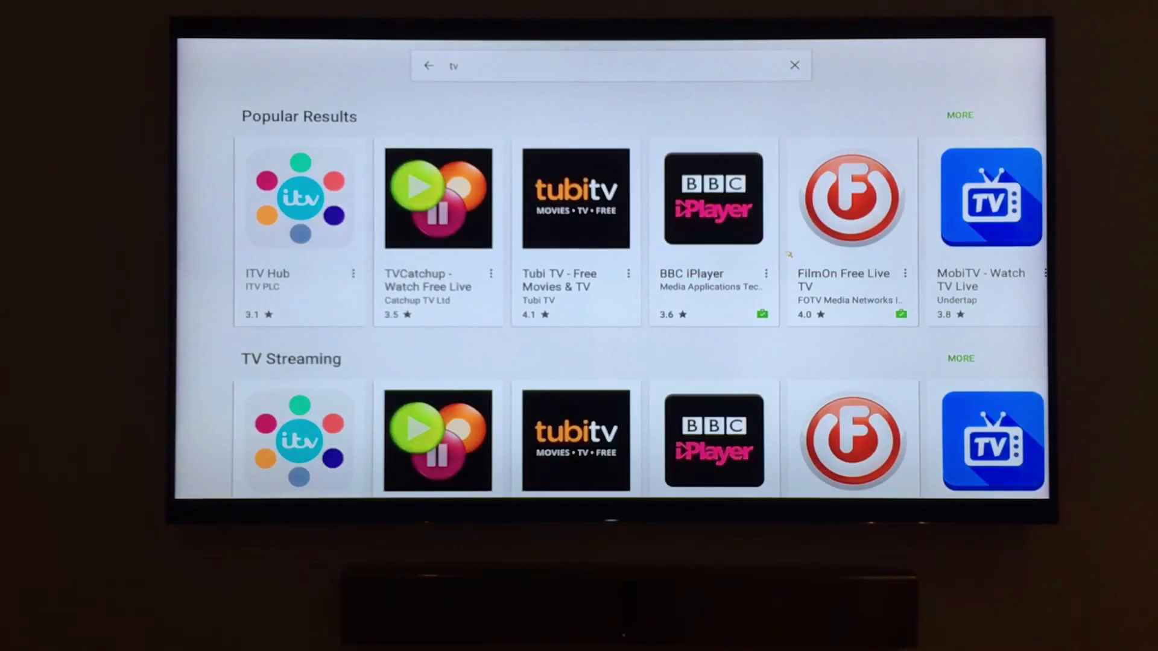
# Search the Play Store for 'kodi' by picking a suggestion
pyautogui.write('kodi')
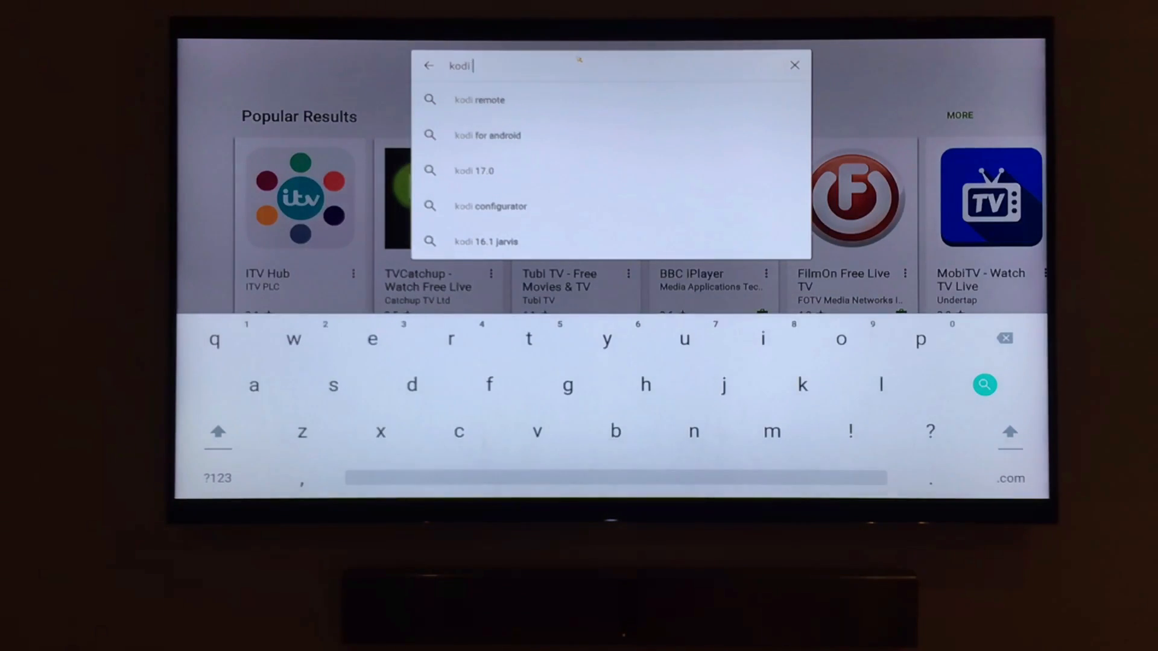
pyautogui.click(215, 339)
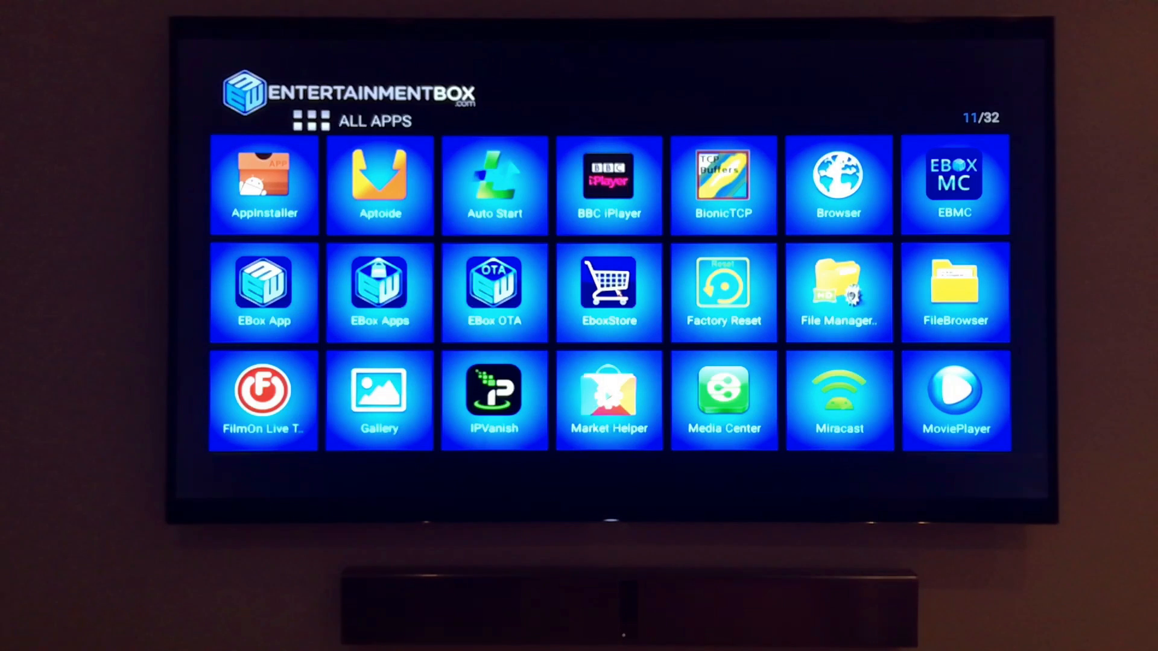
# Open EBOX Store and browse Media Players, TV Box Tools and Gaming categories
pyautogui.click(609, 291)
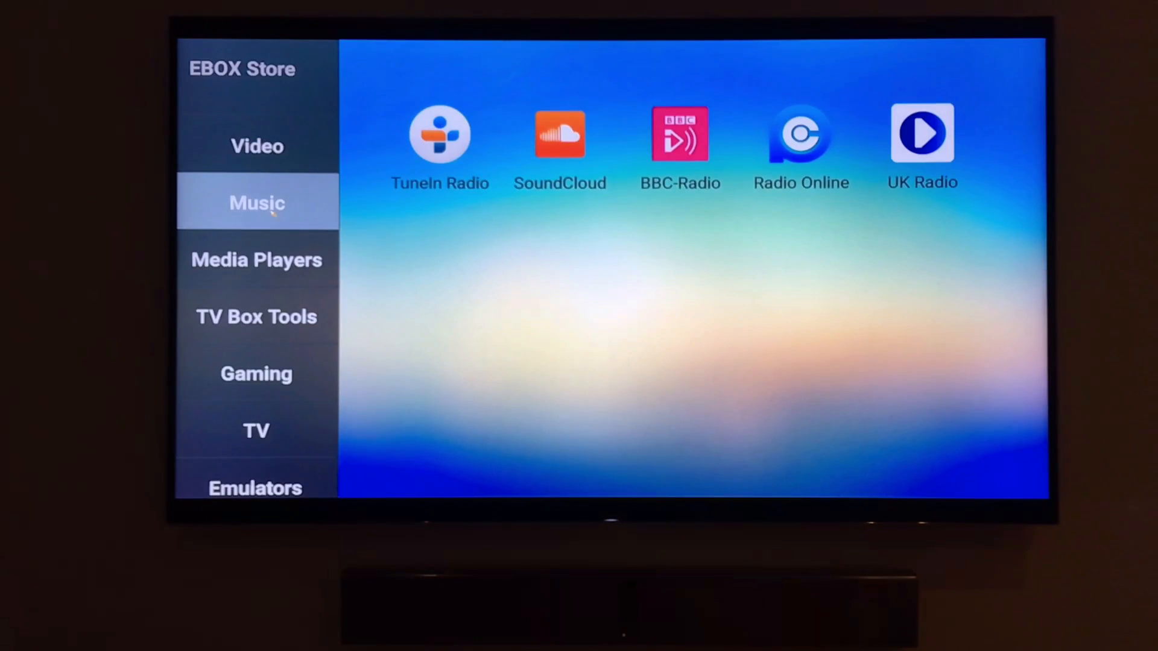
pyautogui.click(256, 260)
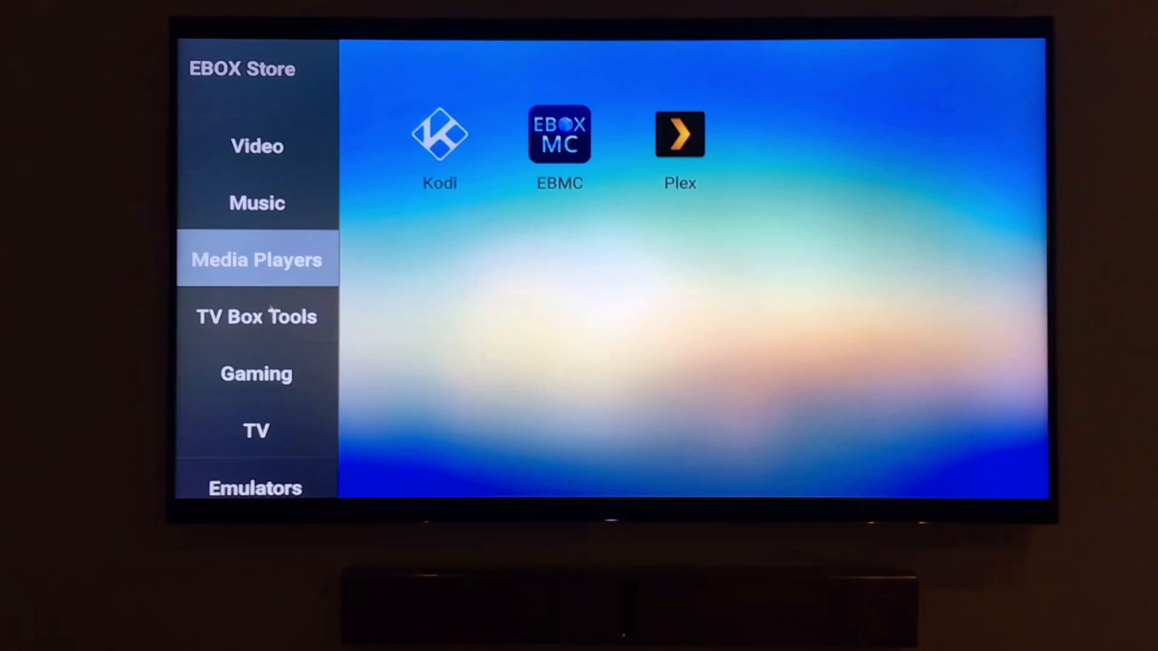
pyautogui.click(257, 317)
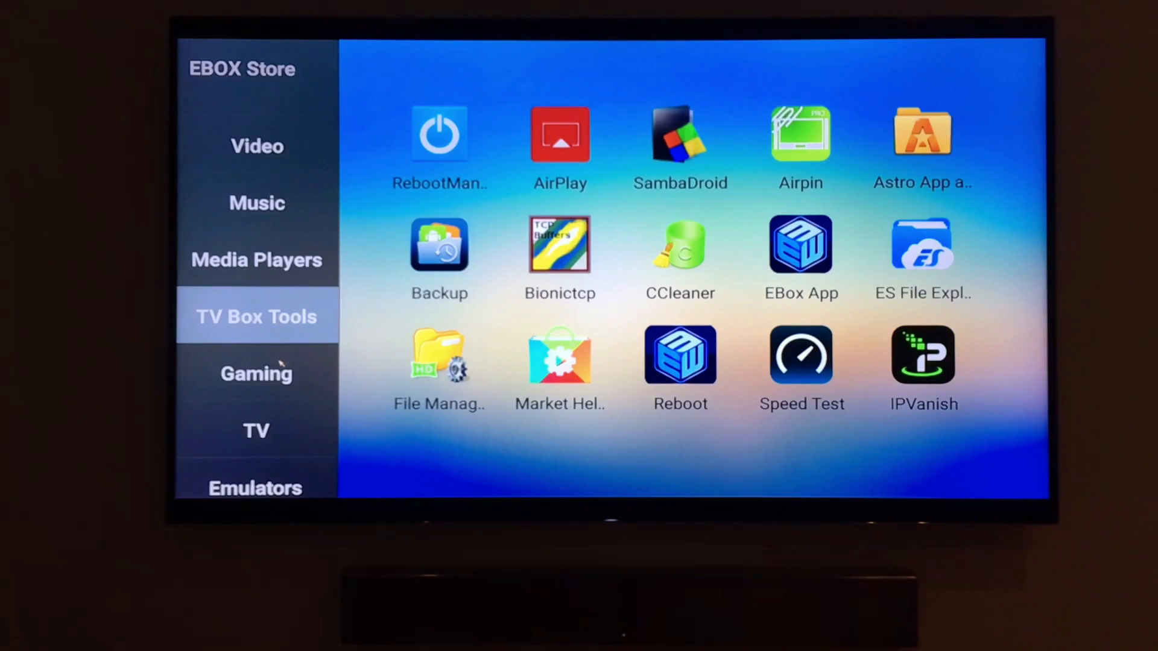
pyautogui.click(256, 374)
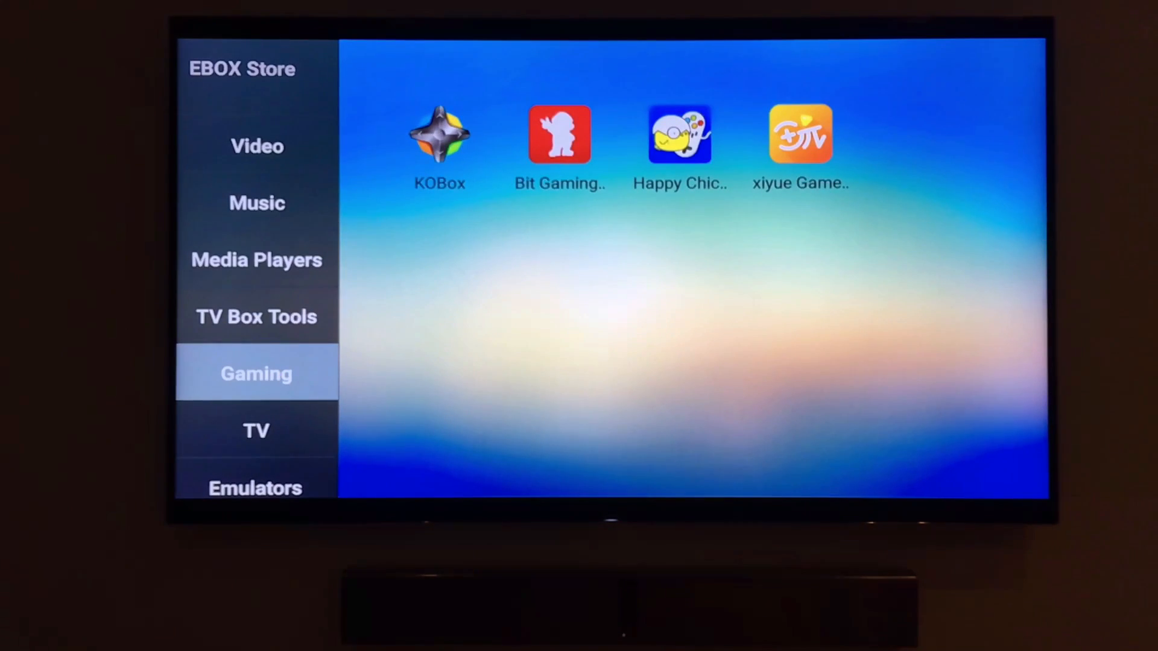
# Download and install Happy Chick Game Store from its store page
pyautogui.click(680, 134)
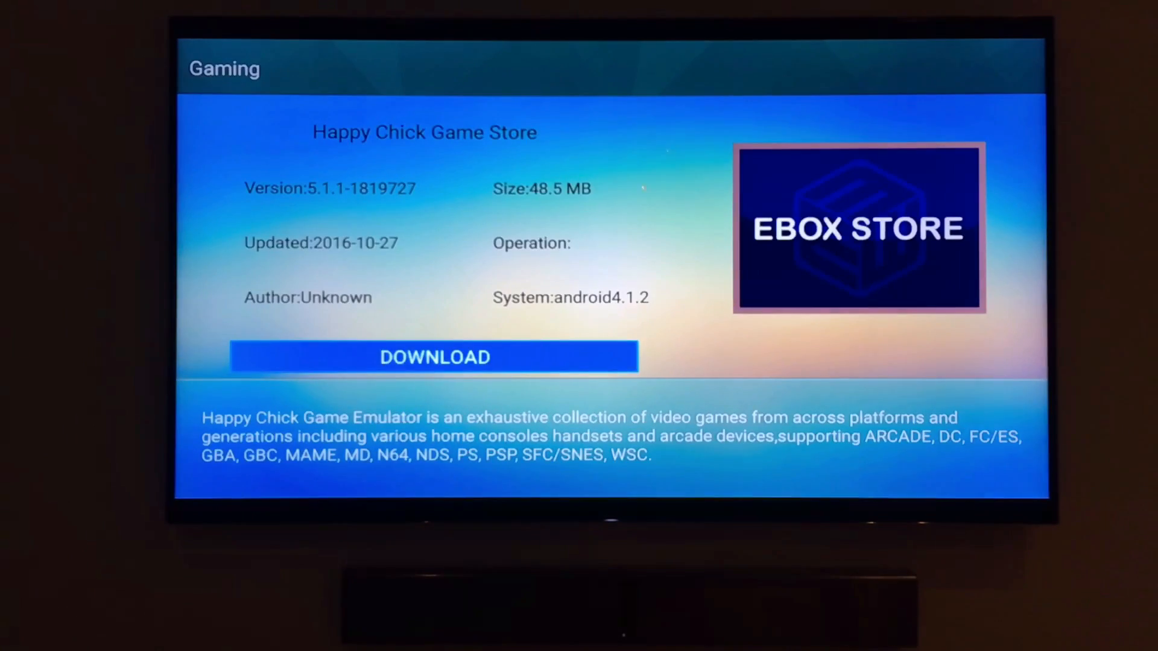
pyautogui.click(435, 357)
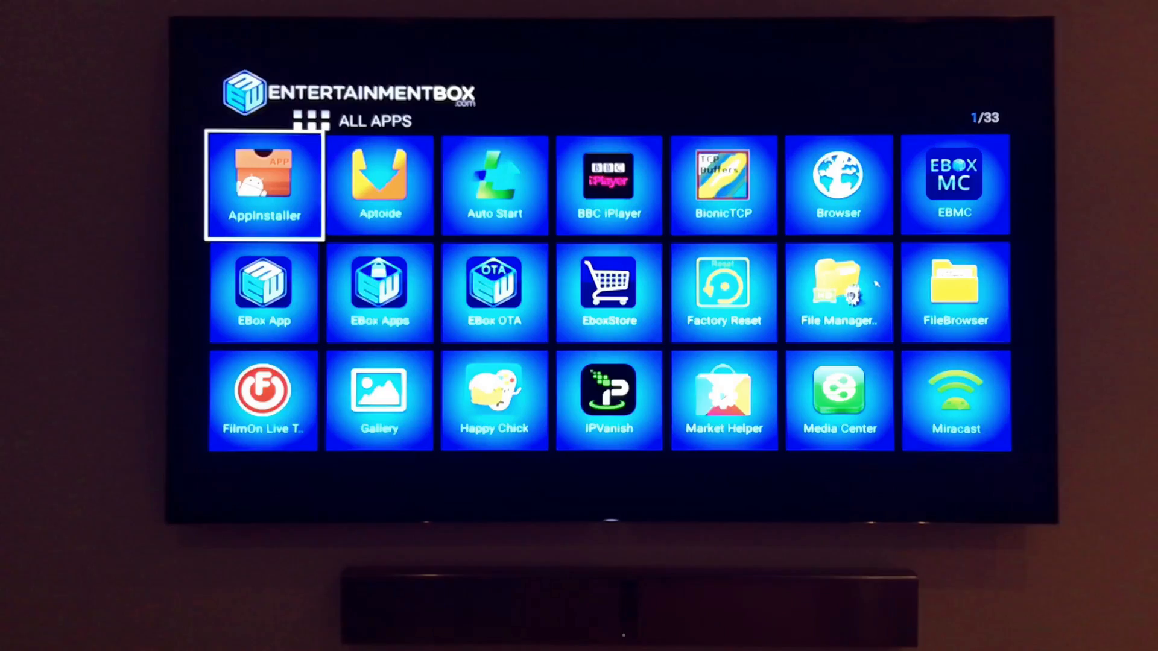
pyautogui.click(494, 389)
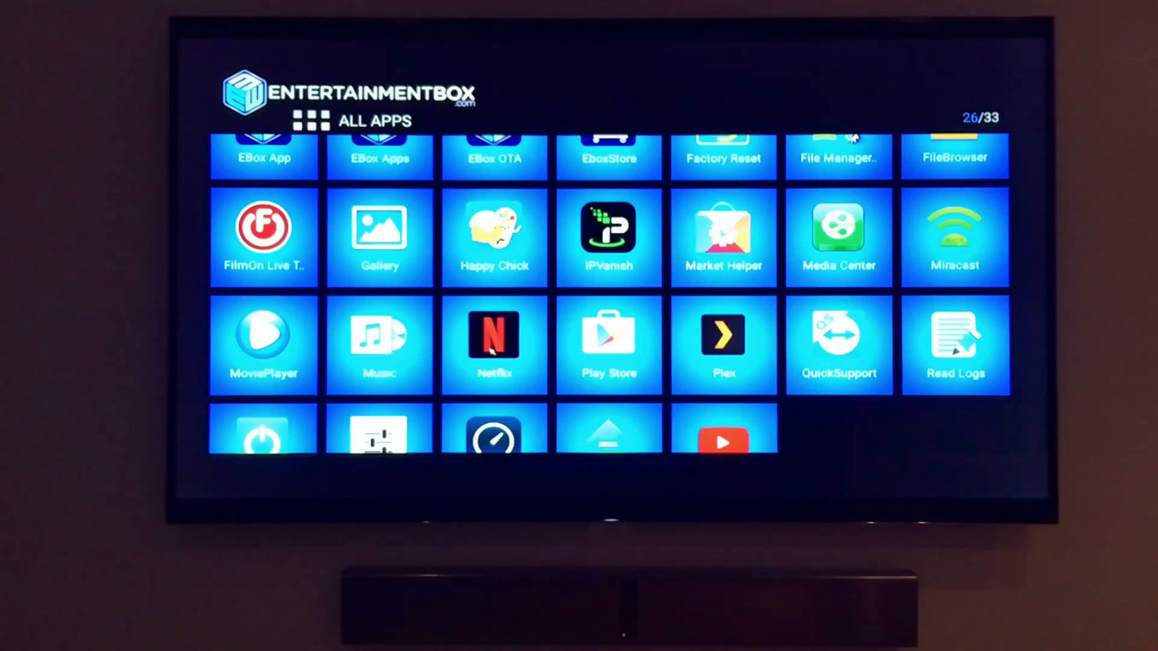
pyautogui.click(494, 335)
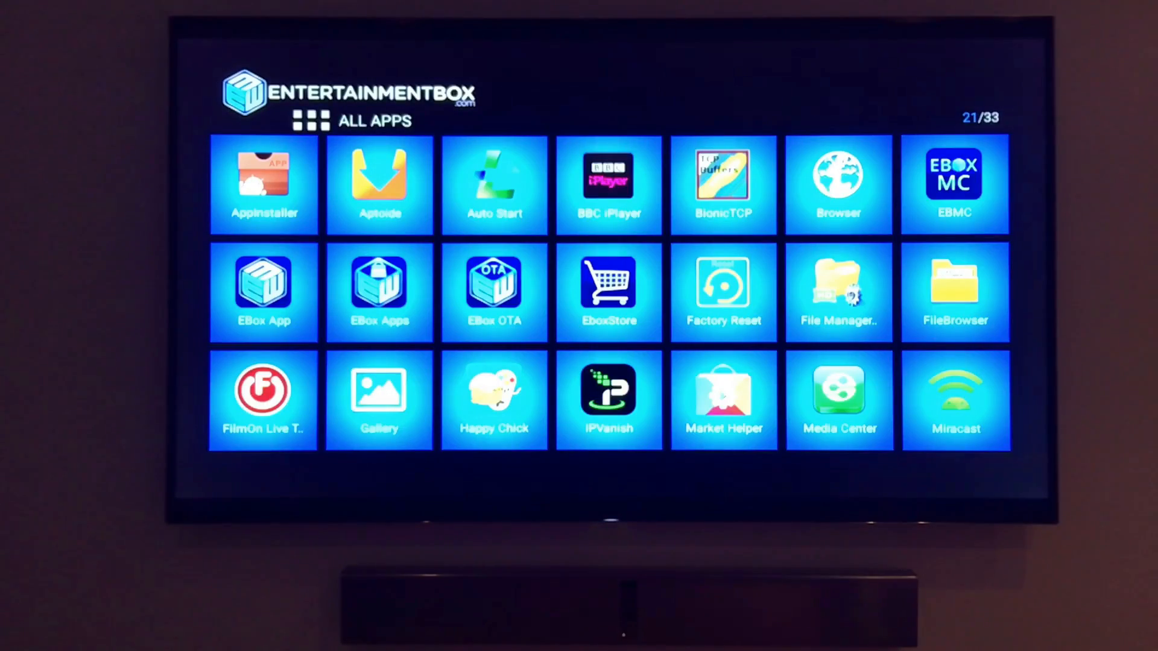
# Launch Browser from All Apps and decline the Google app suggestion with NO THANKS
pyautogui.click(837, 174)
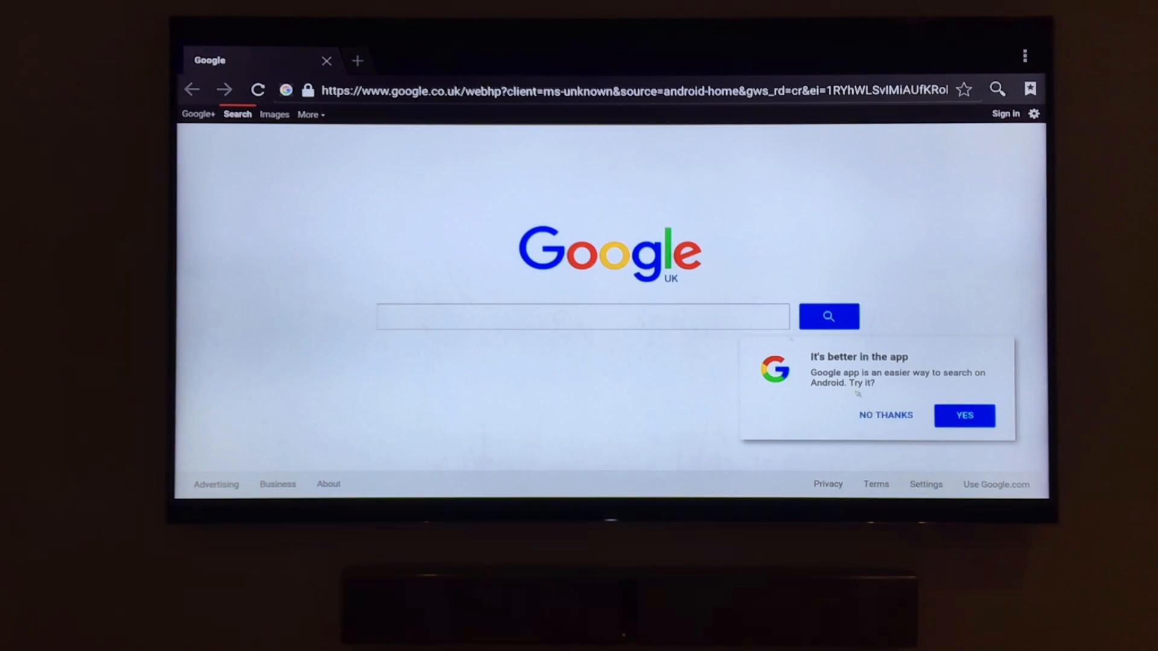
pyautogui.click(581, 318)
pyautogui.write('best android tv box apps for movies')
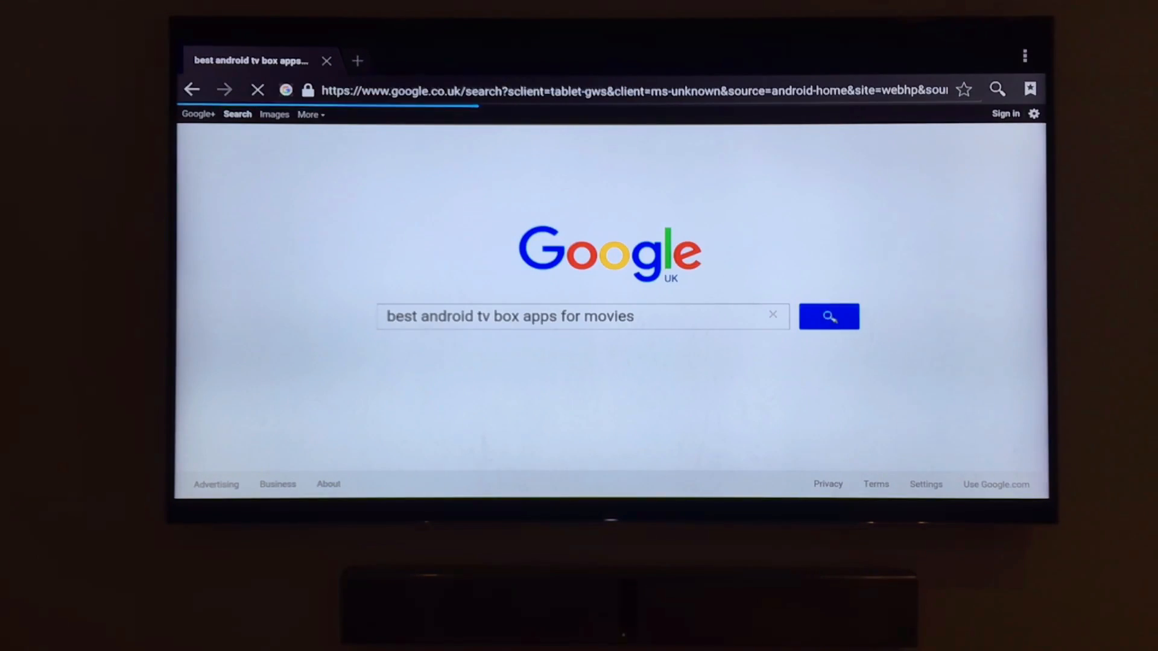
# Search best android tv box apps for movies, then browse the ashiktricks Top 15 movie apps article
pyautogui.click(828, 316)
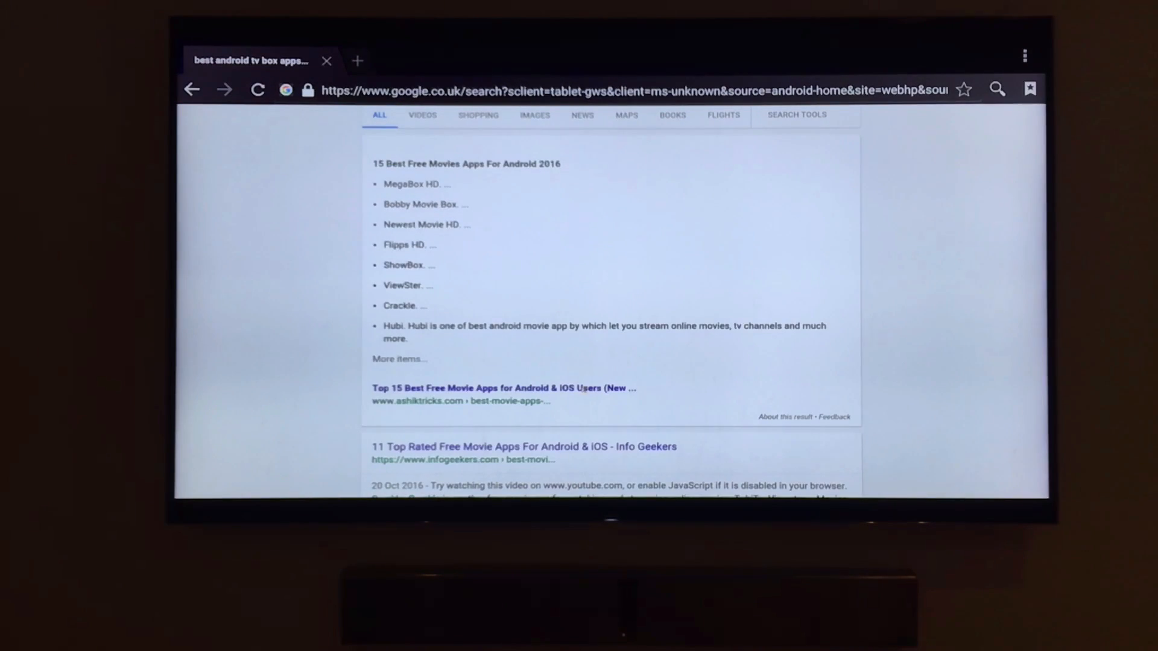
pyautogui.click(504, 388)
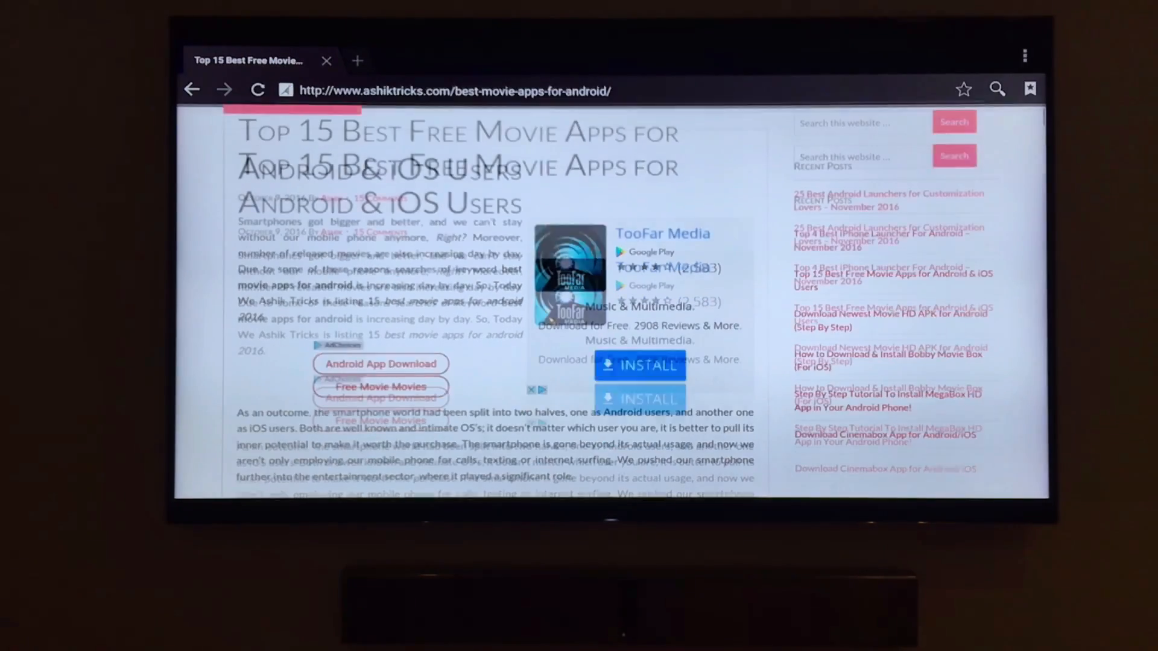
pyautogui.scroll(-3)
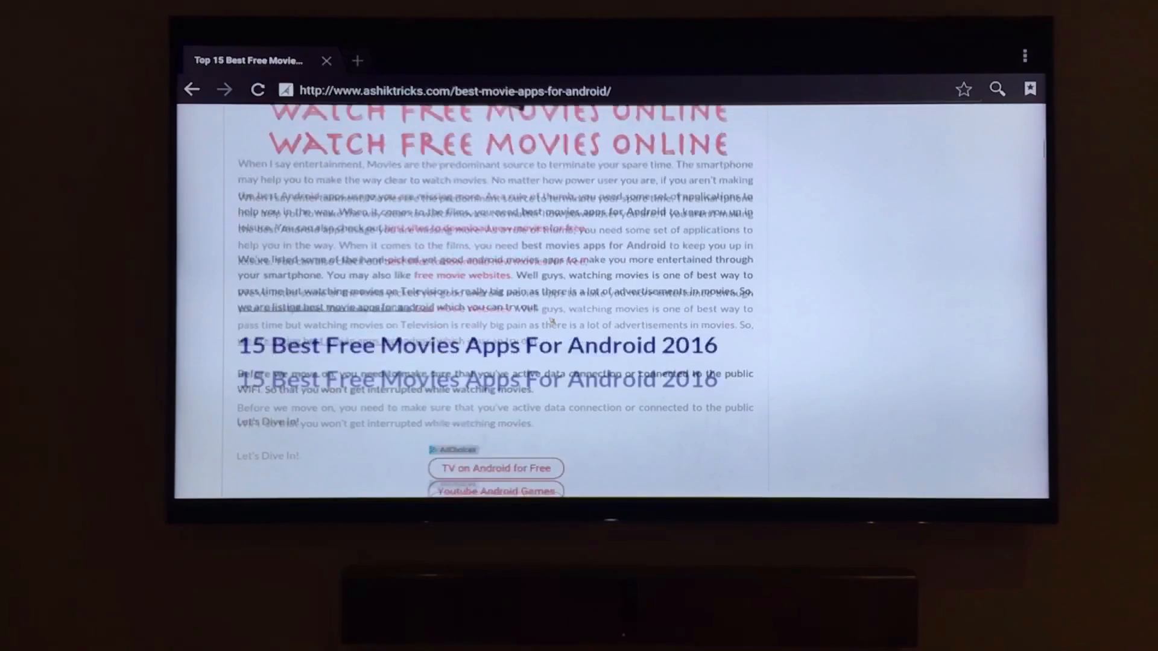
pyautogui.scroll(-3)
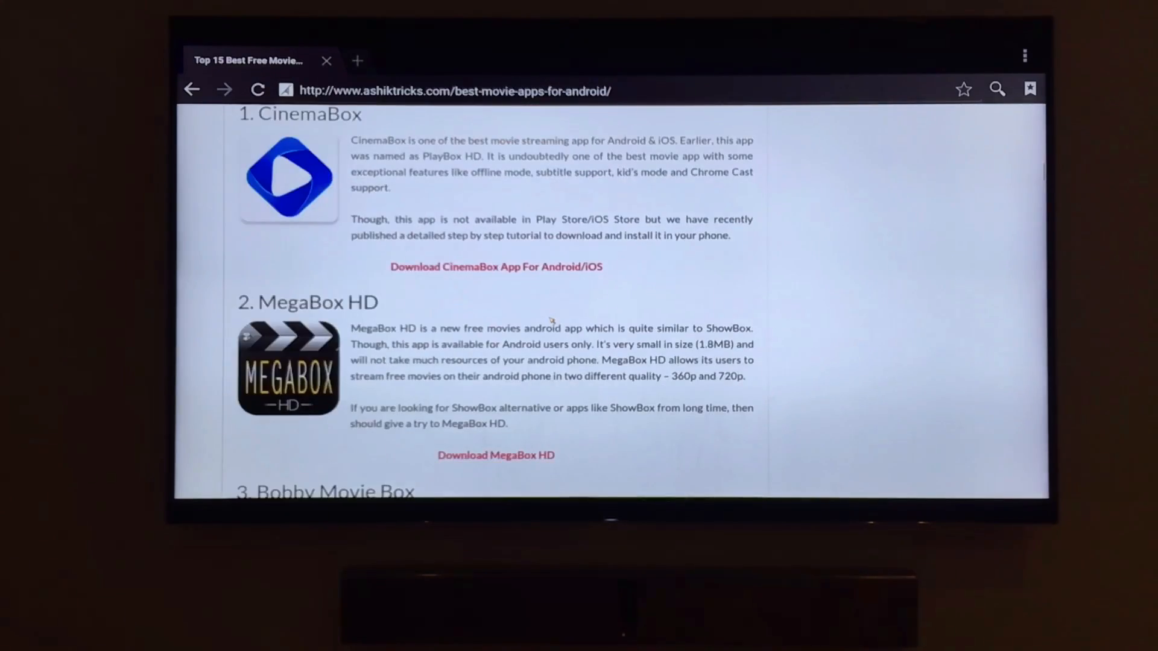
pyautogui.scroll(-3)
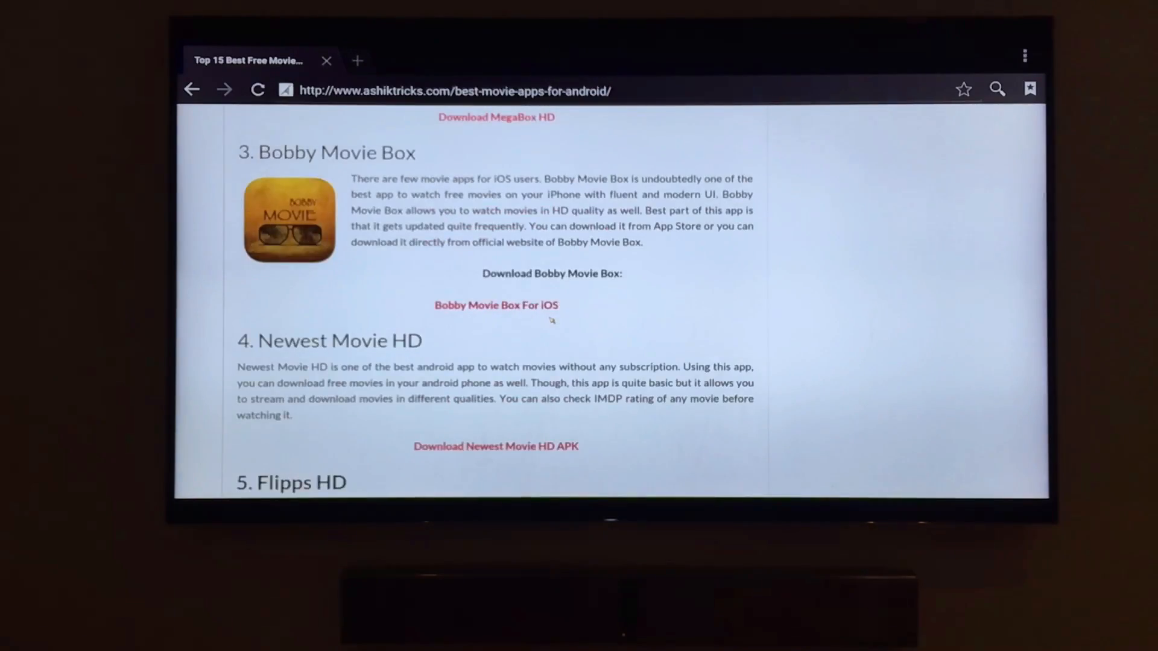
pyautogui.scroll(-3)
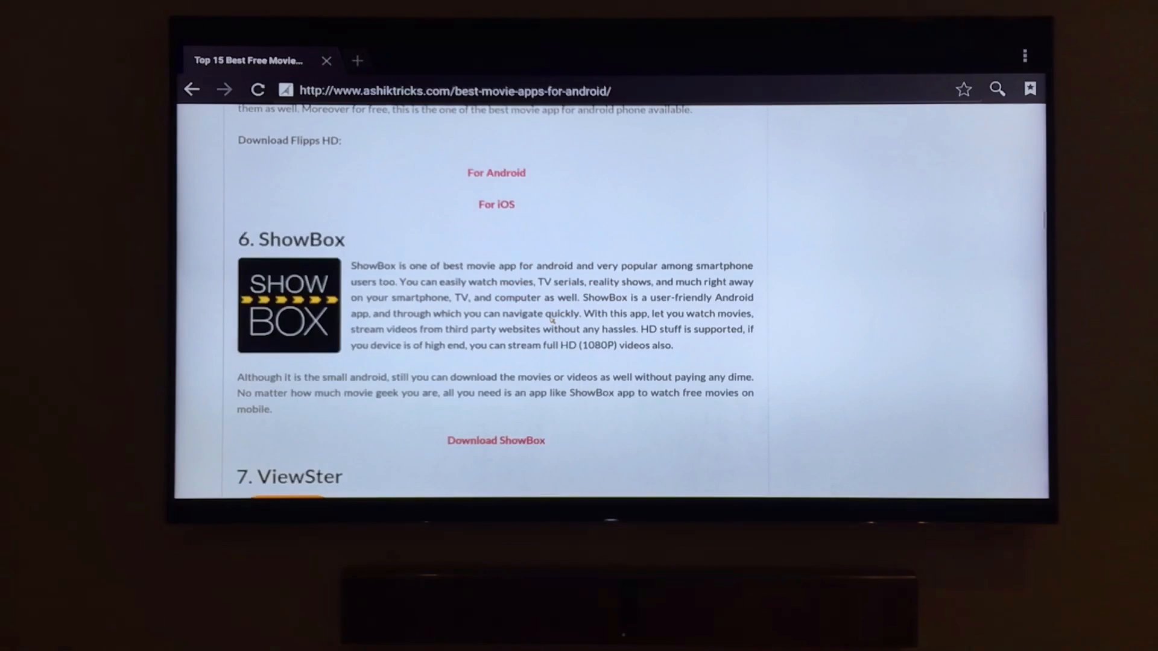
pyautogui.scroll(-3)
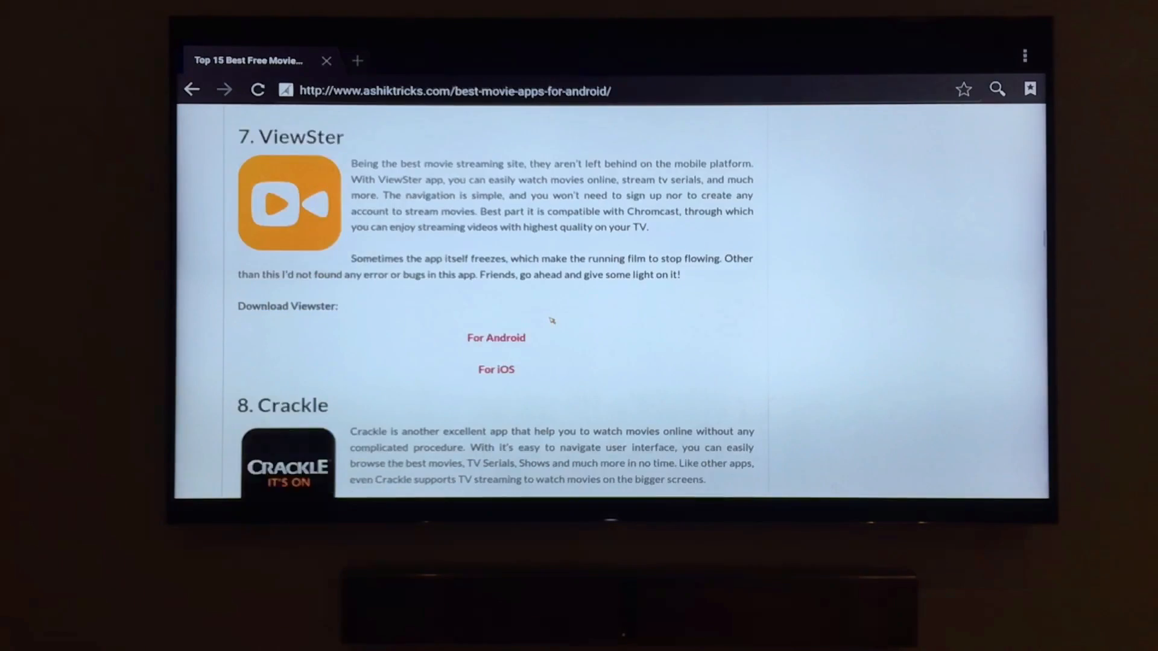
pyautogui.scroll(-3)
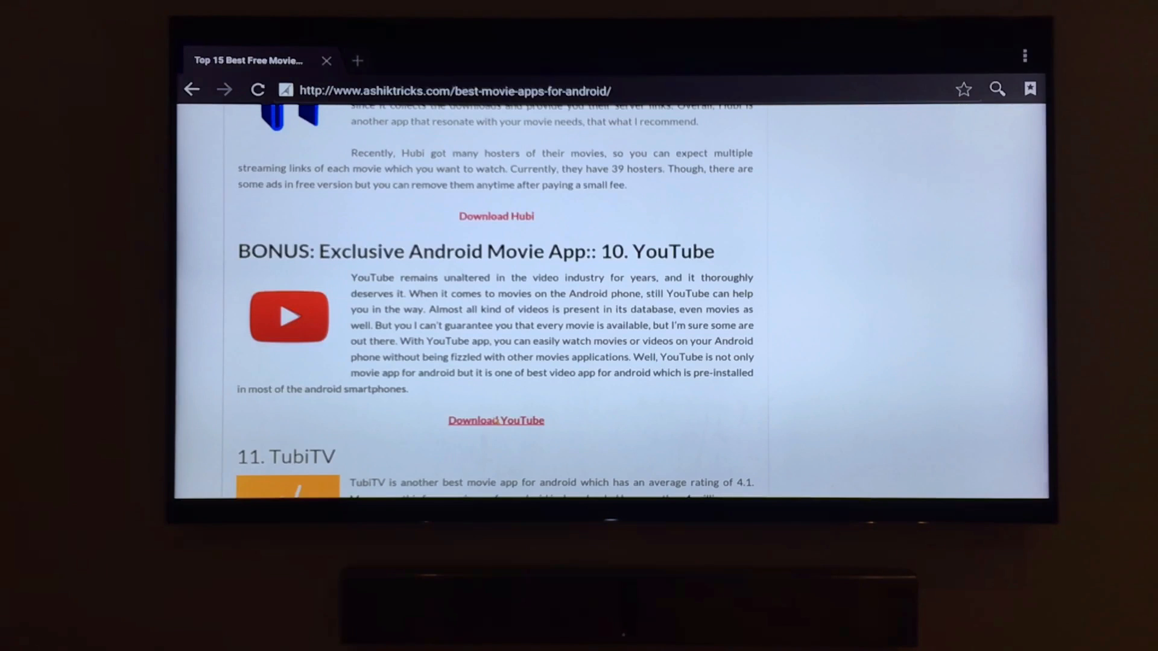
pyautogui.click(496, 421)
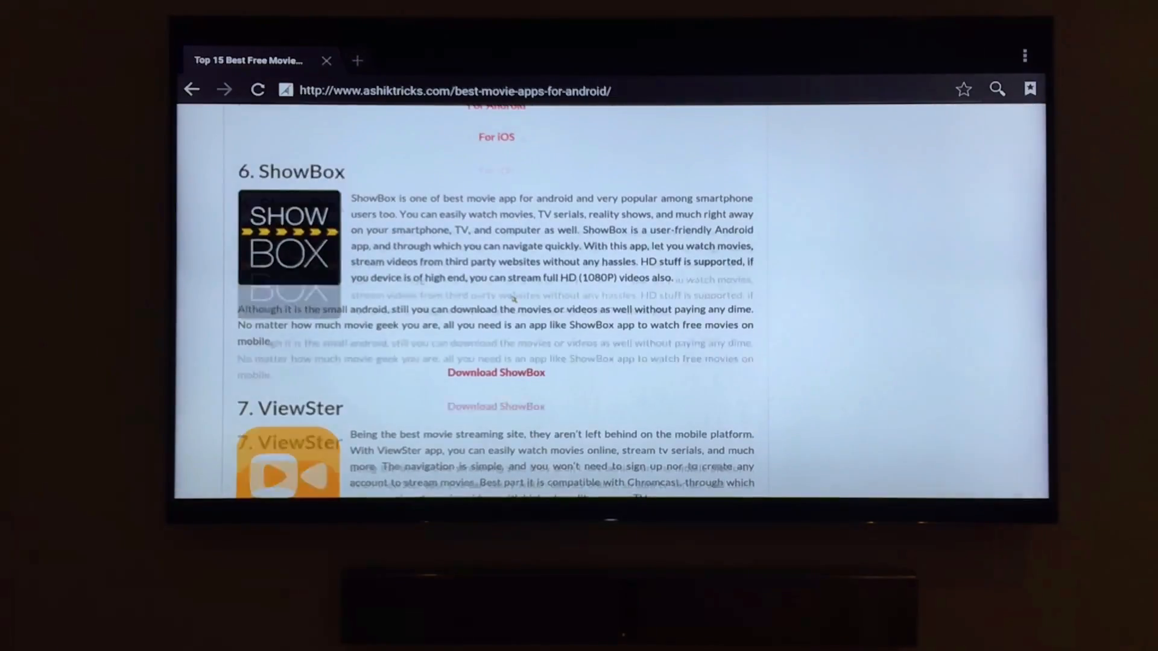
pyautogui.scroll(3)
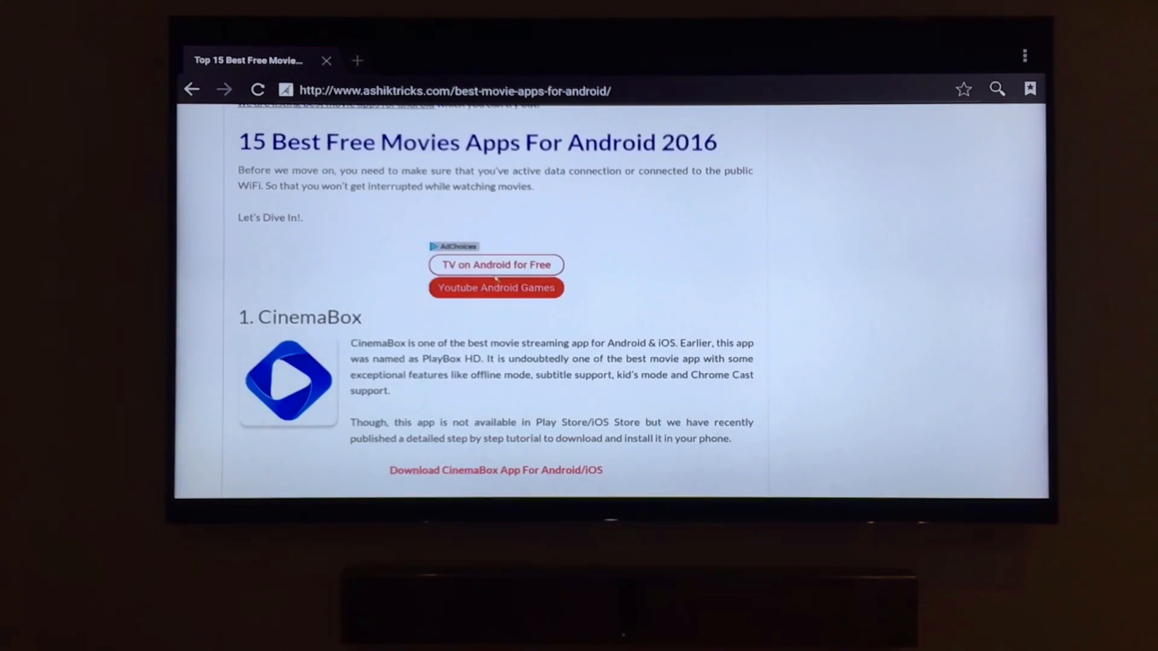
pyautogui.scroll(3)
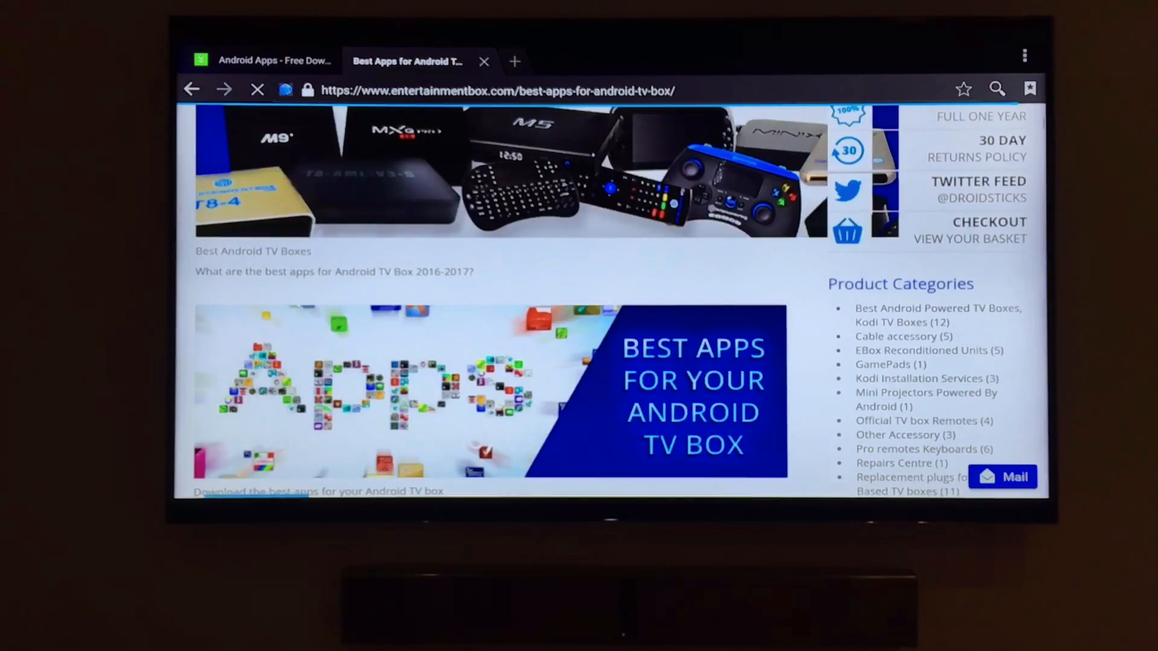
# Scroll Entertainment Box's best apps list and follow the Spotify APK direct-download link
pyautogui.scroll(-3)
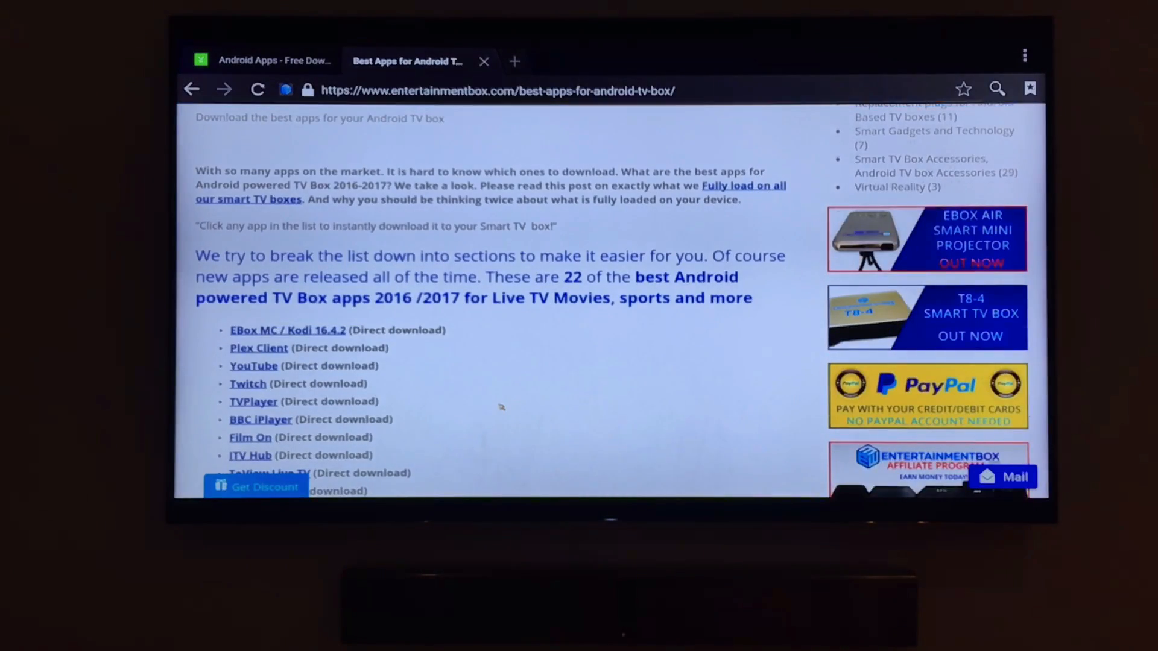
pyautogui.scroll(-3)
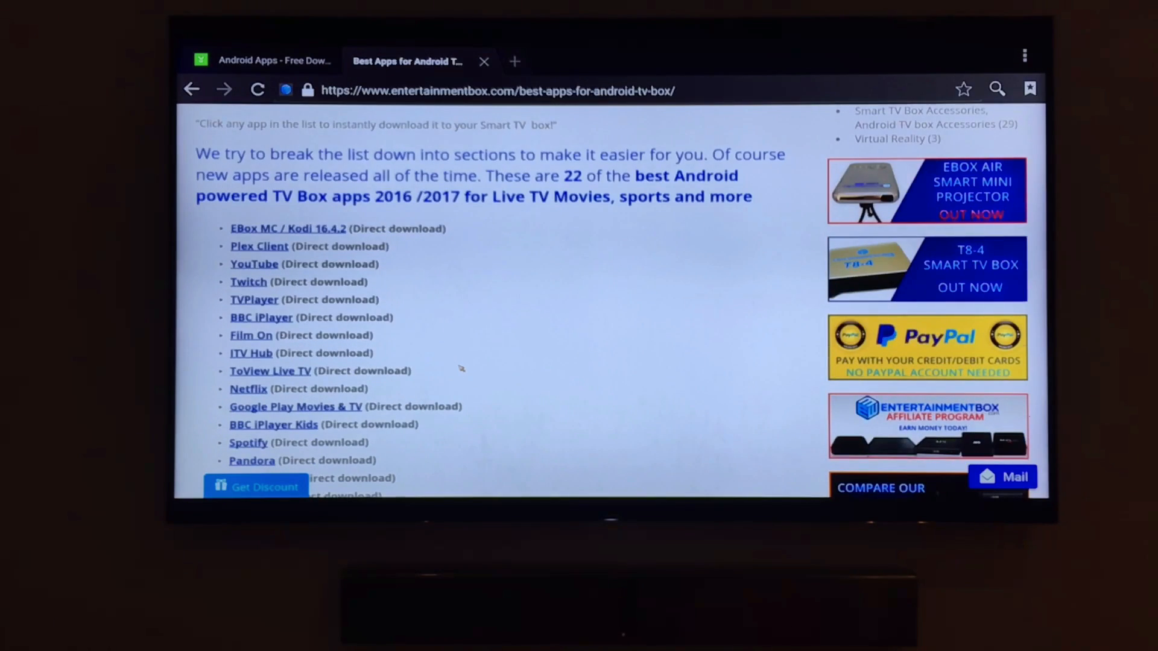
pyautogui.scroll(-3)
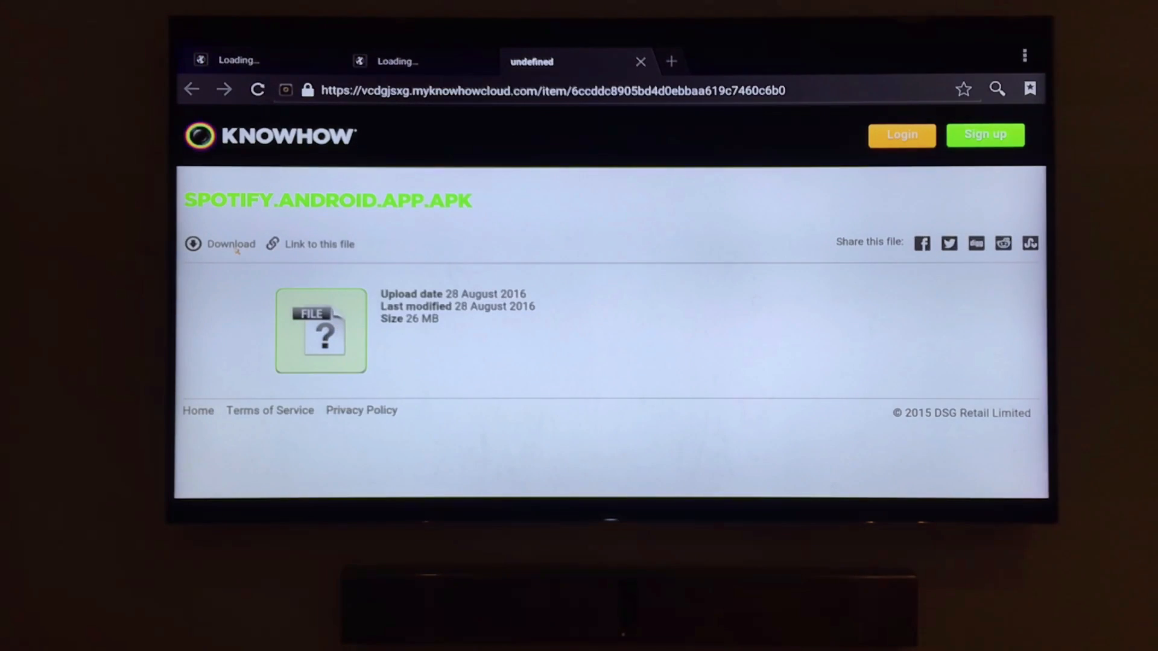
pyautogui.click(230, 244)
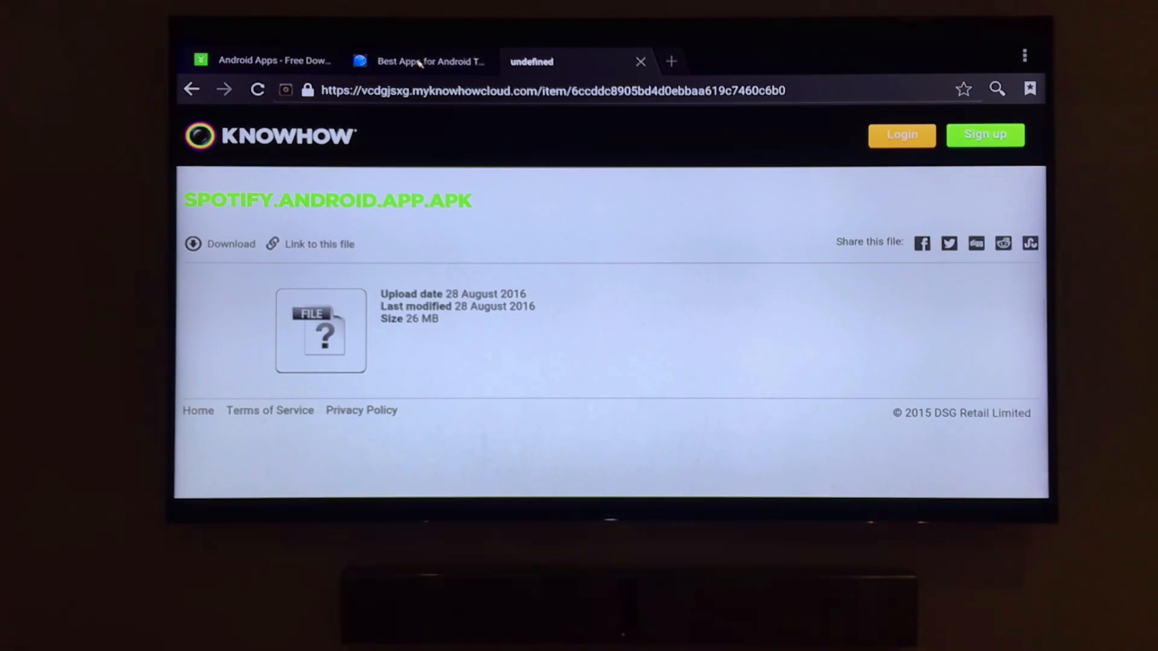
# Return to the Best Apps tab, scroll its sections toward TVPlayer, then close that tab
pyautogui.click(425, 61)
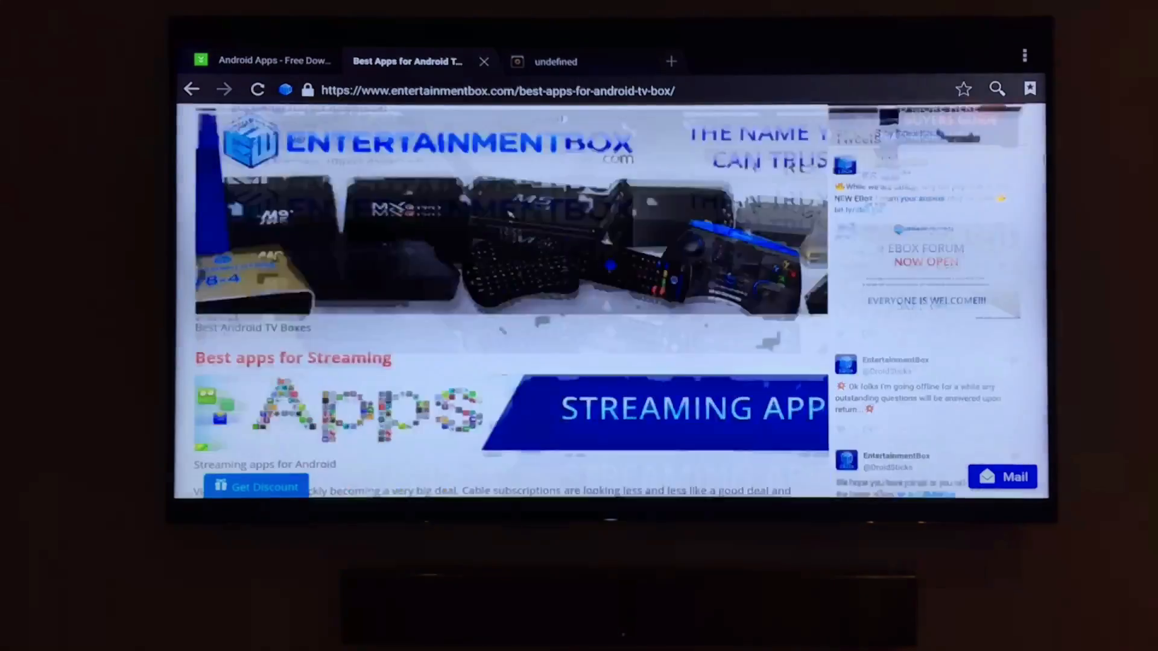
pyautogui.scroll(-3)
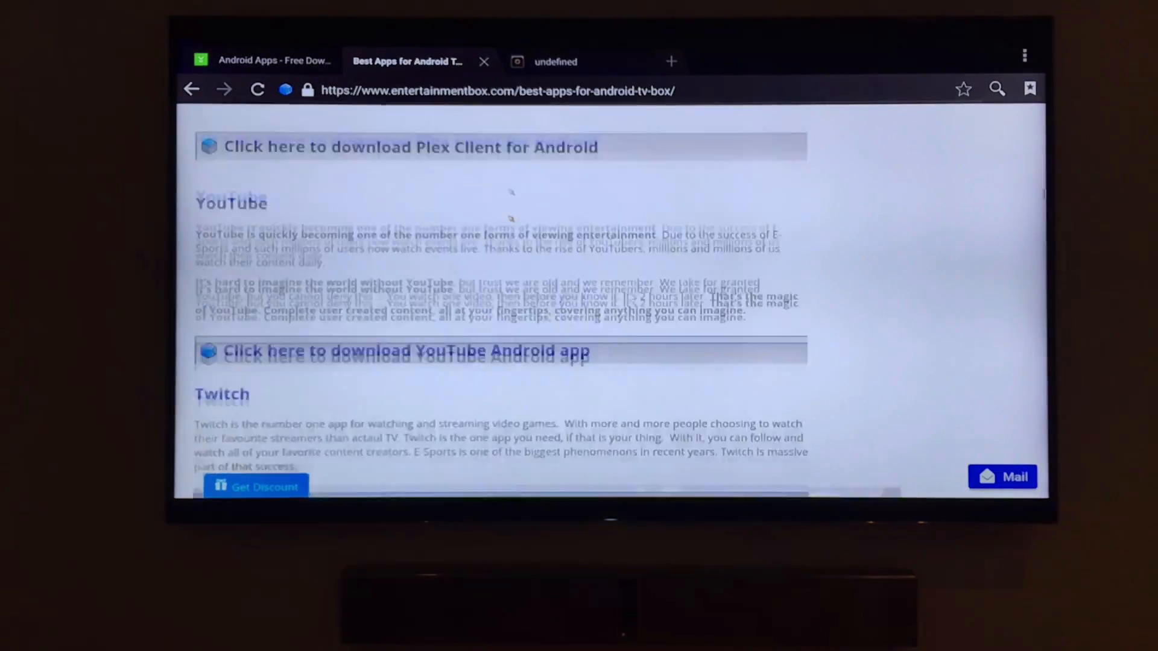
pyautogui.scroll(-3)
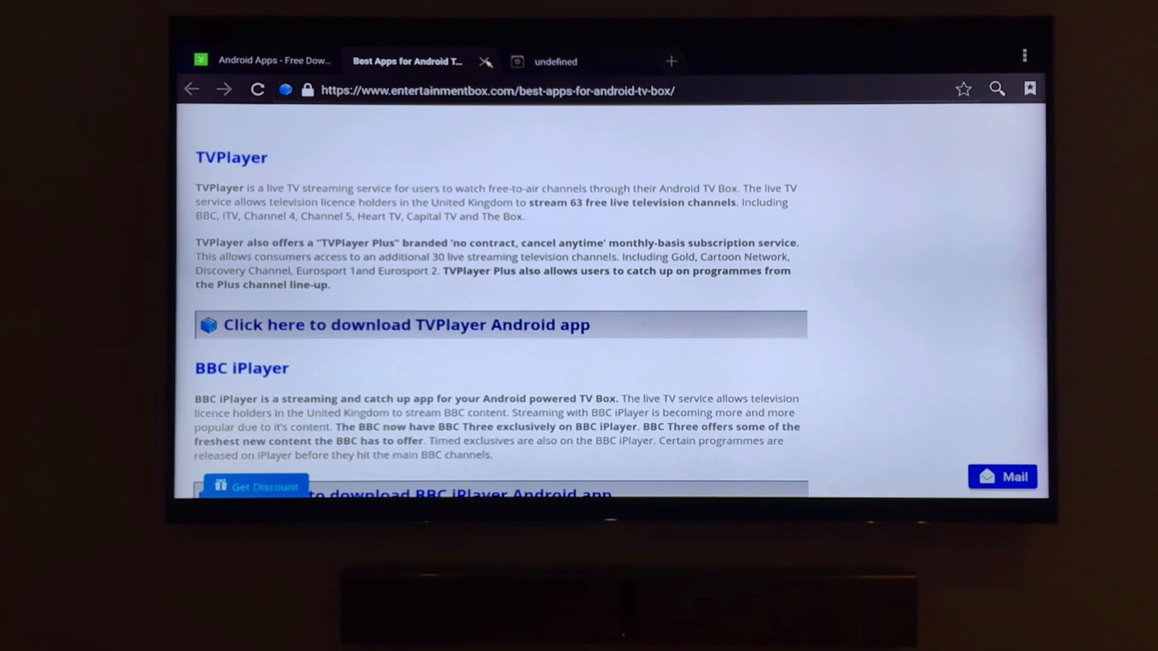
pyautogui.click(489, 61)
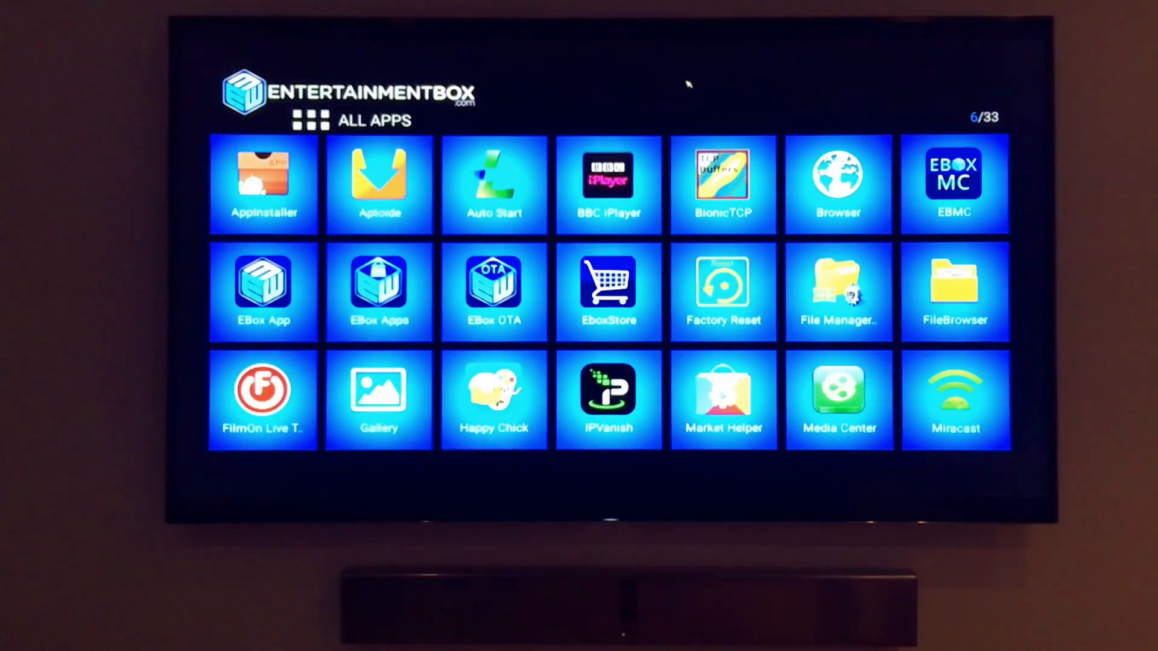
pyautogui.click(838, 285)
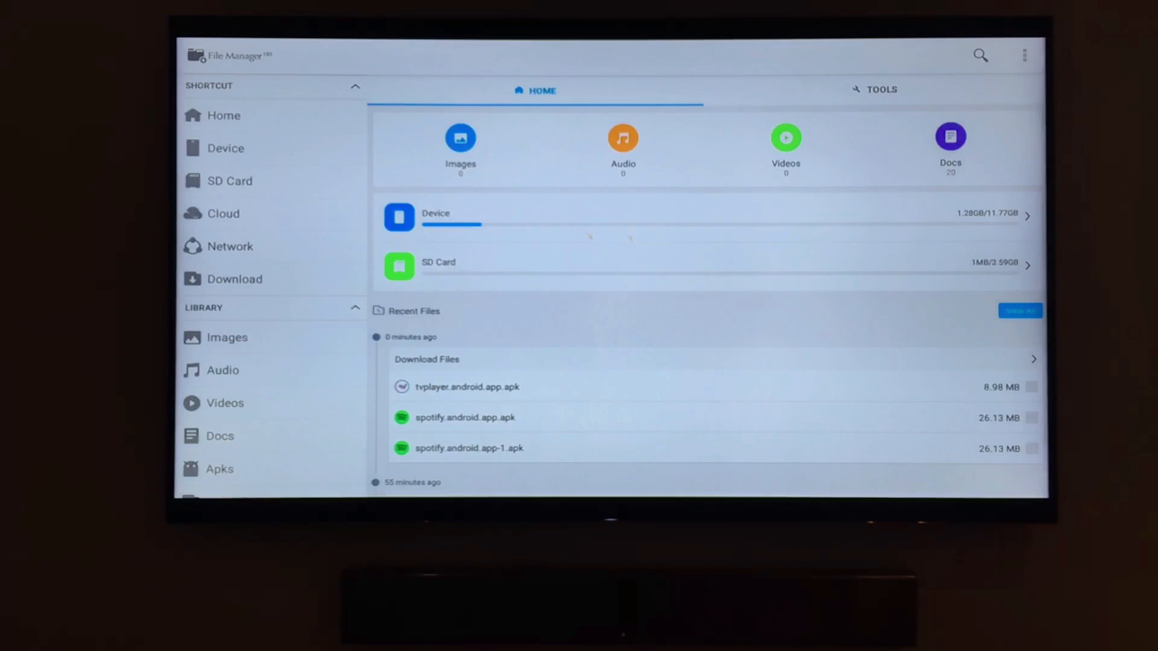
pyautogui.click(234, 279)
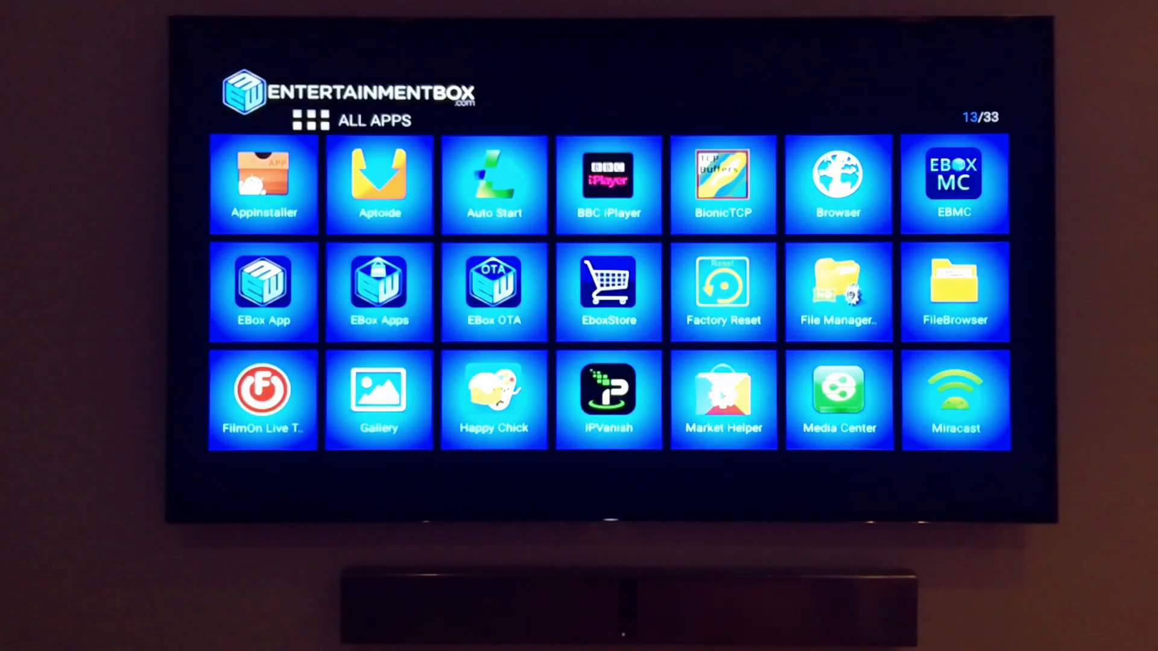
# Install the downloaded Spotify APK so its icon joins the 34-app All Apps grid
pyautogui.click(954, 288)
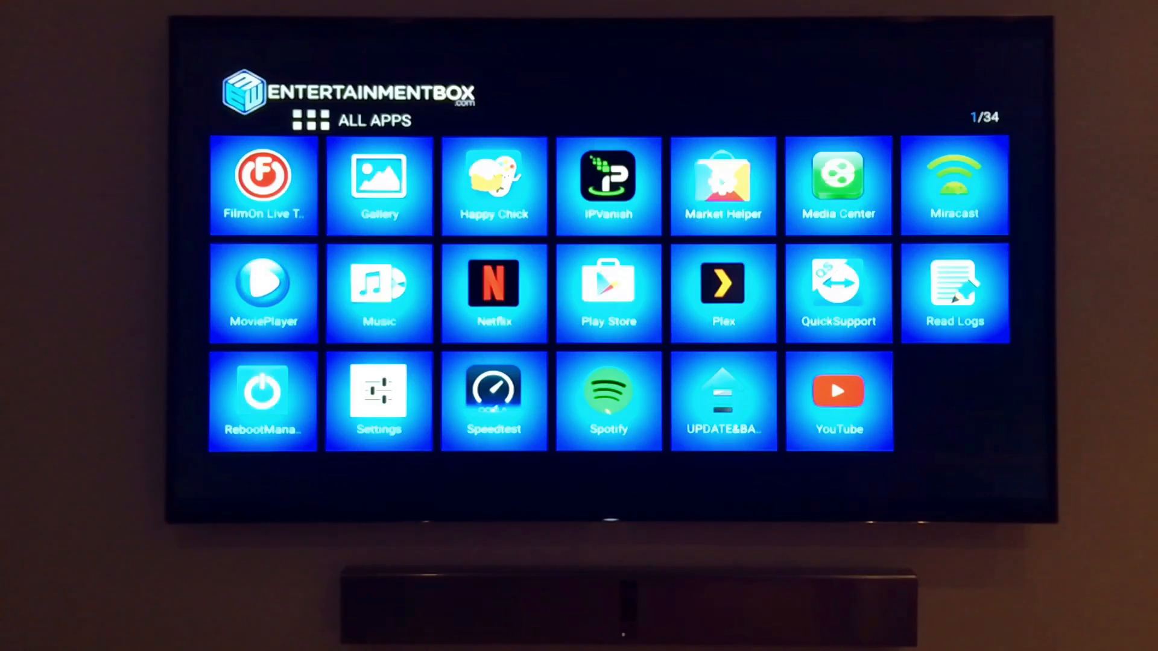
# Launch Settings from All Apps and go to Apps under Device
pyautogui.click(608, 392)
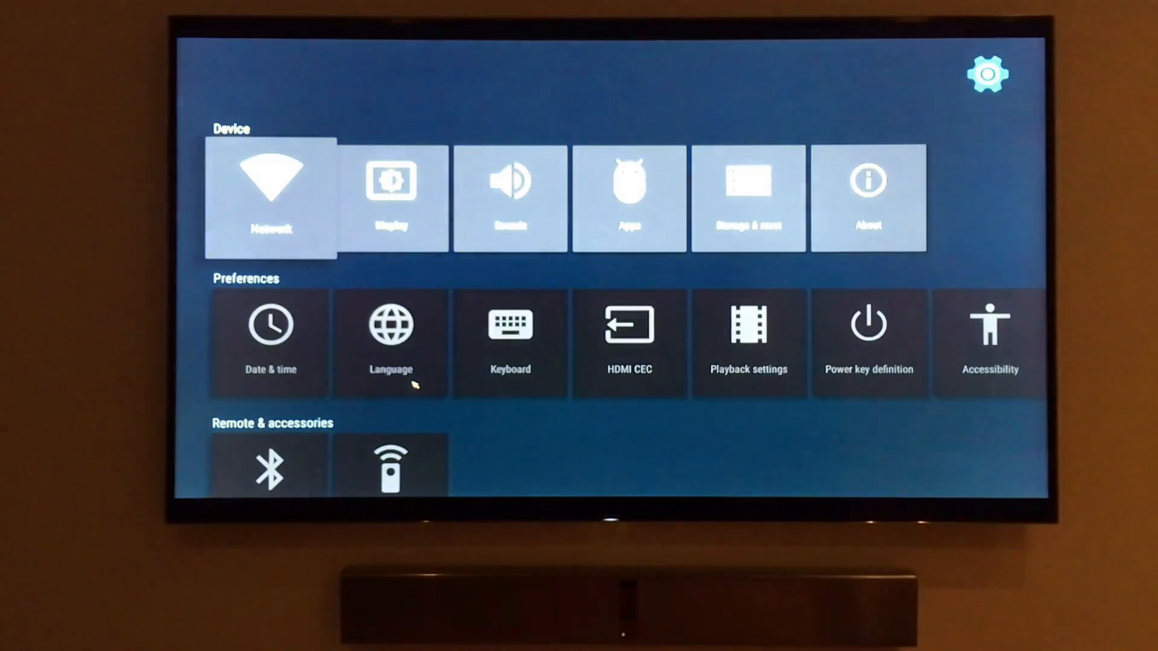
pyautogui.moveTo(579, 199)
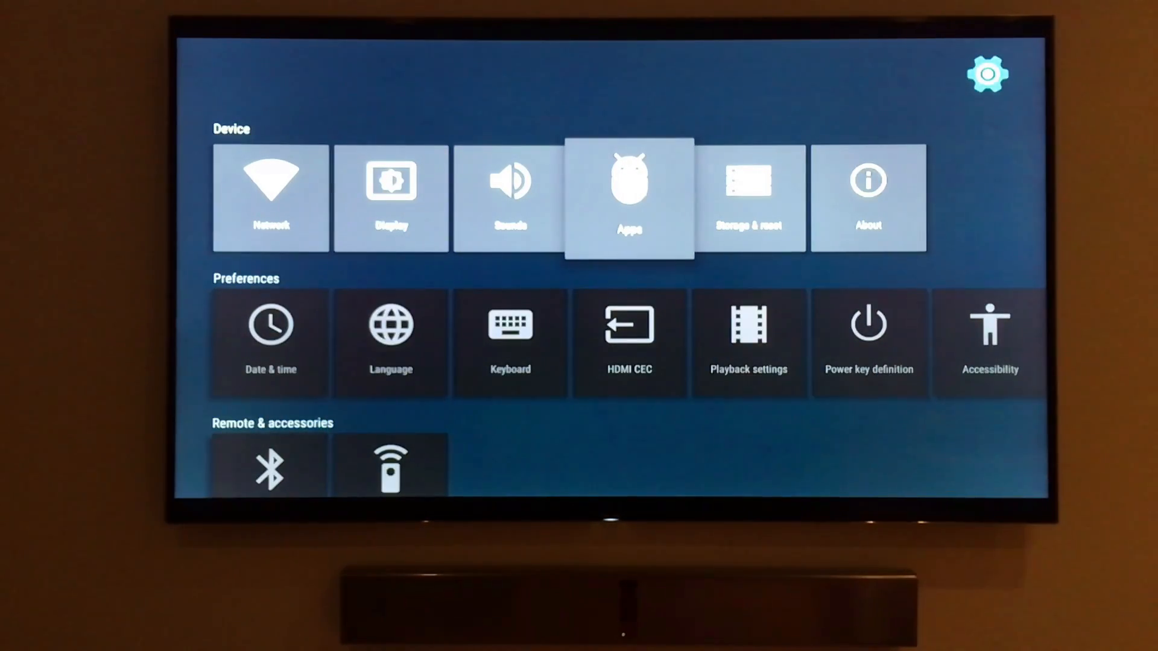
pyautogui.click(630, 199)
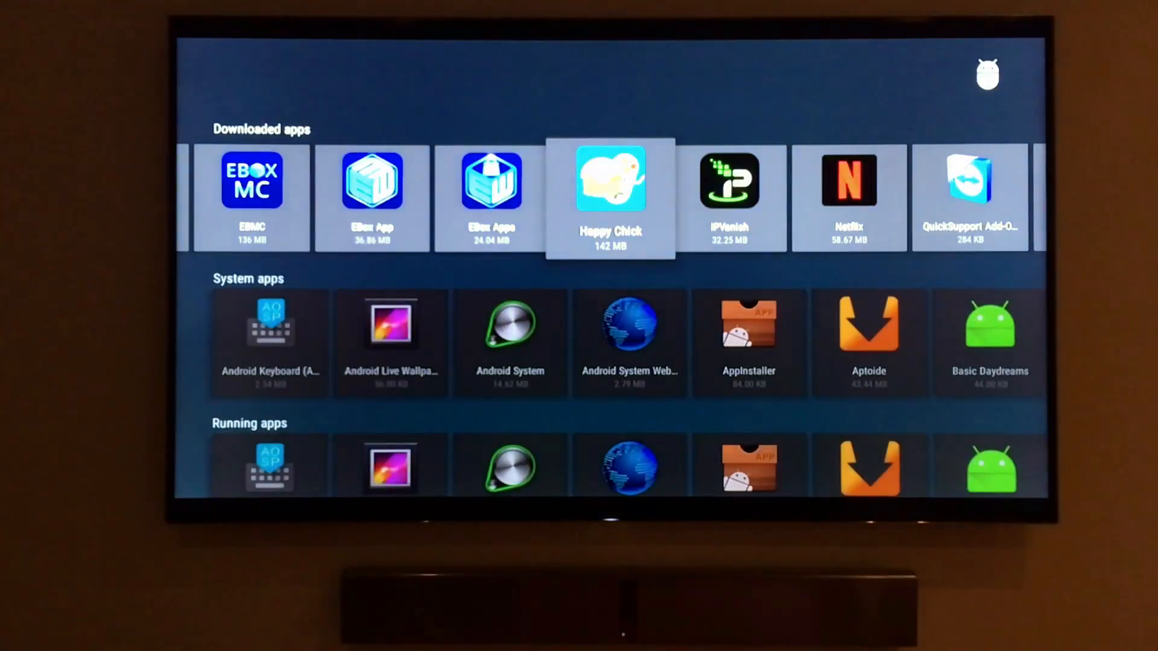
# Select Happy Chick under Downloaded apps and uninstall it
pyautogui.click(868, 332)
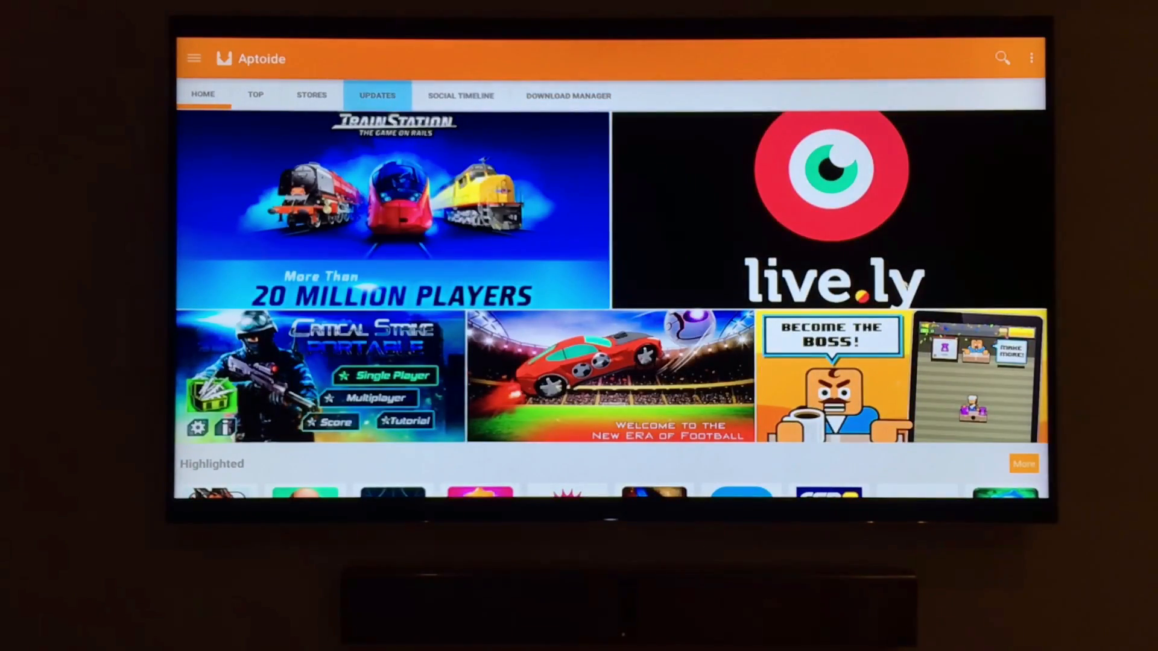
# Start an Aptoide app search and focus the search field to bring up the keyboard
pyautogui.click(1003, 57)
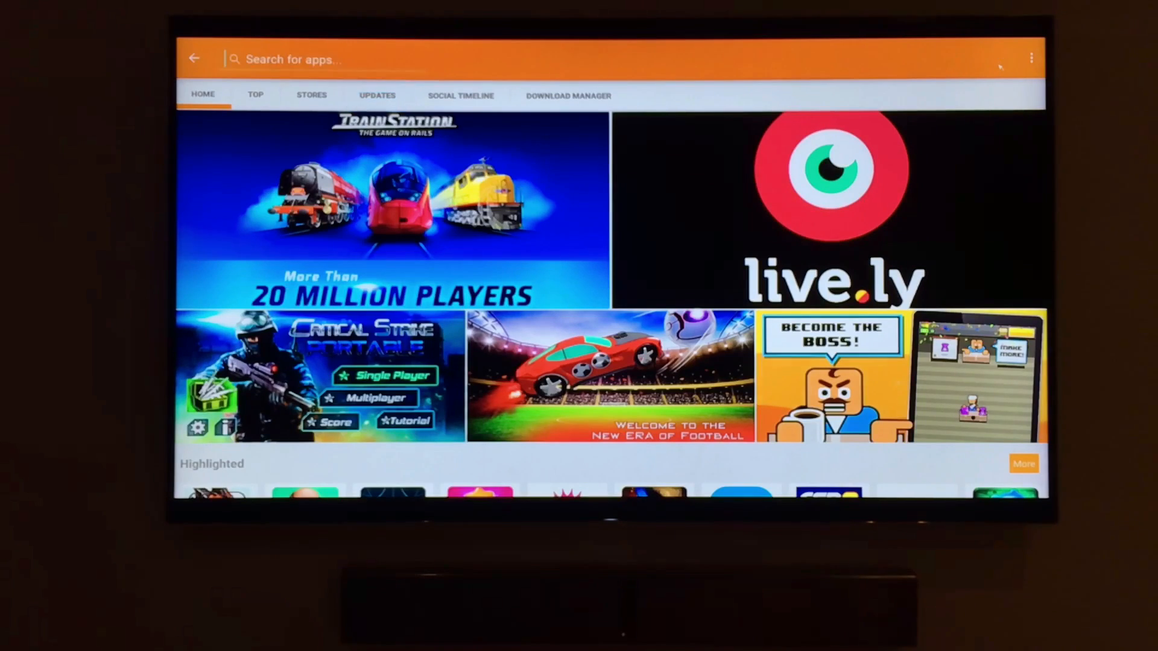
pyautogui.click(312, 59)
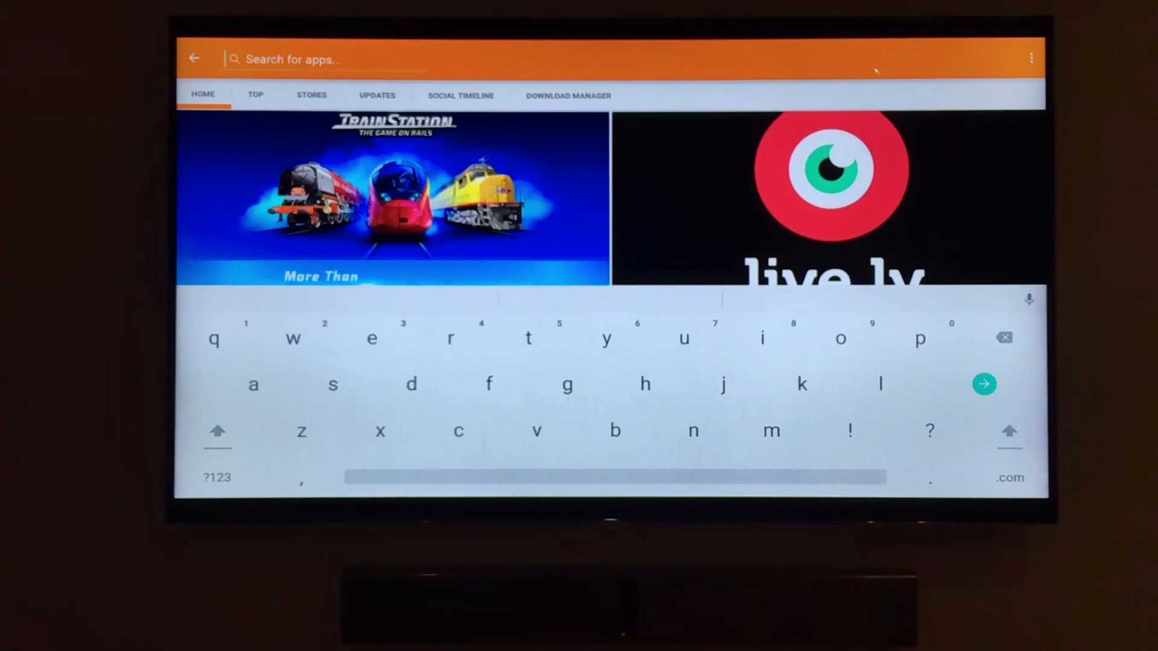